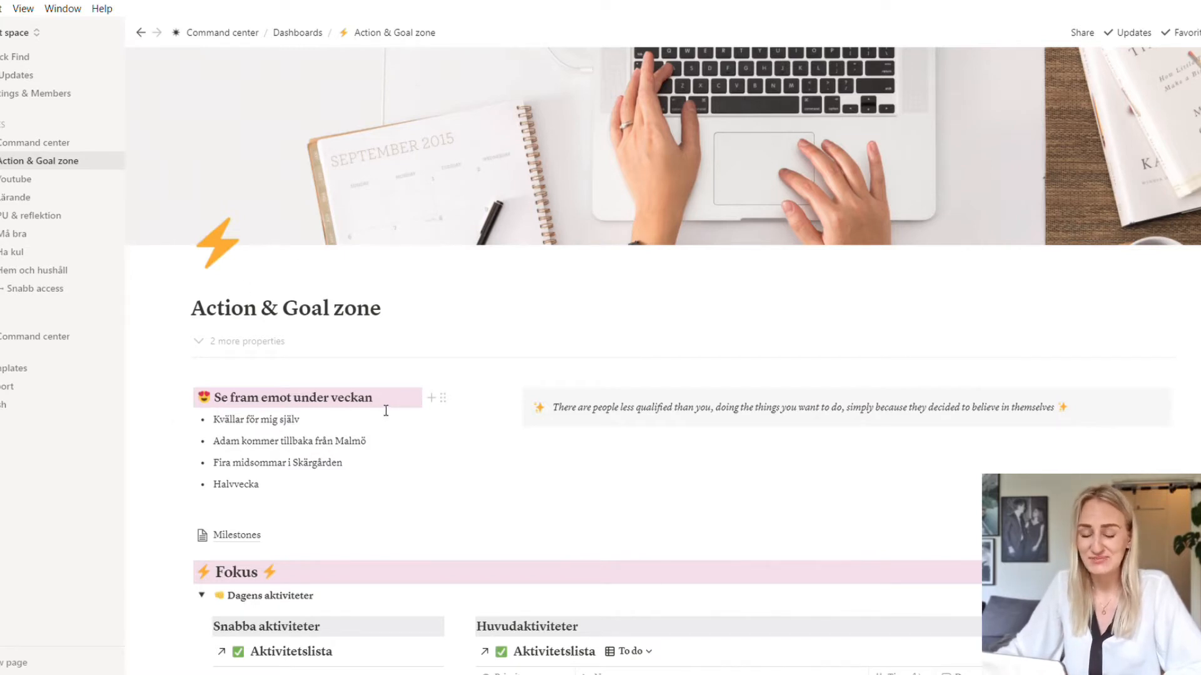
pyautogui.moveTo(526, 244)
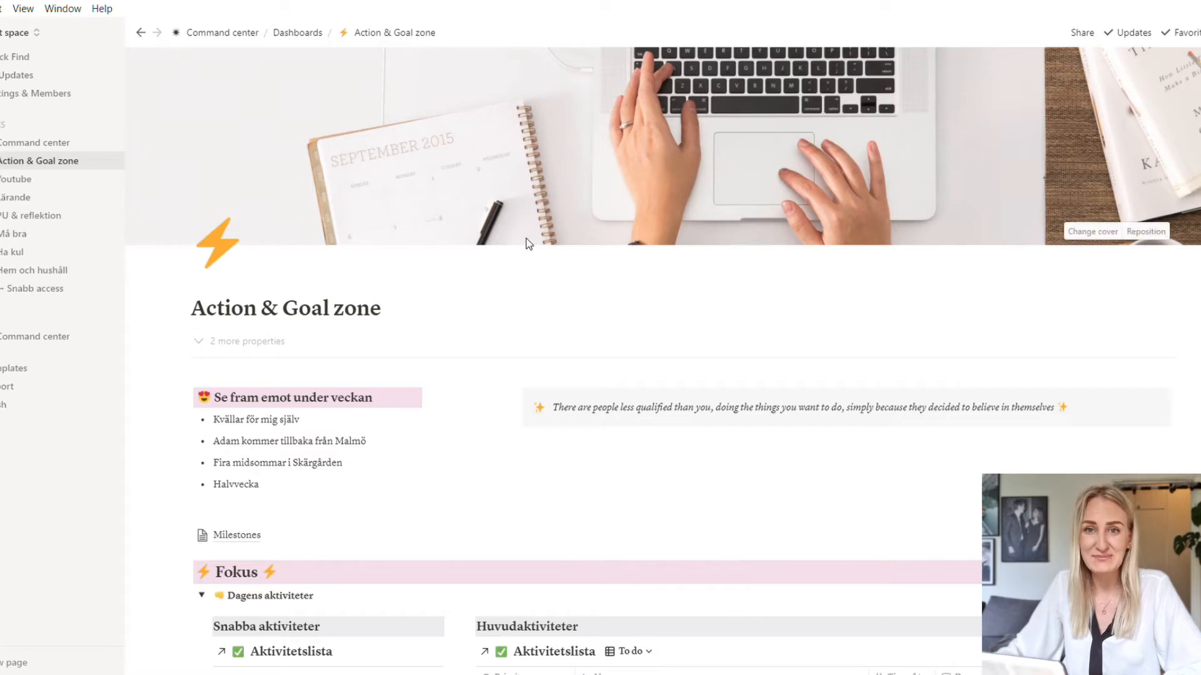
pyautogui.moveTo(528, 251)
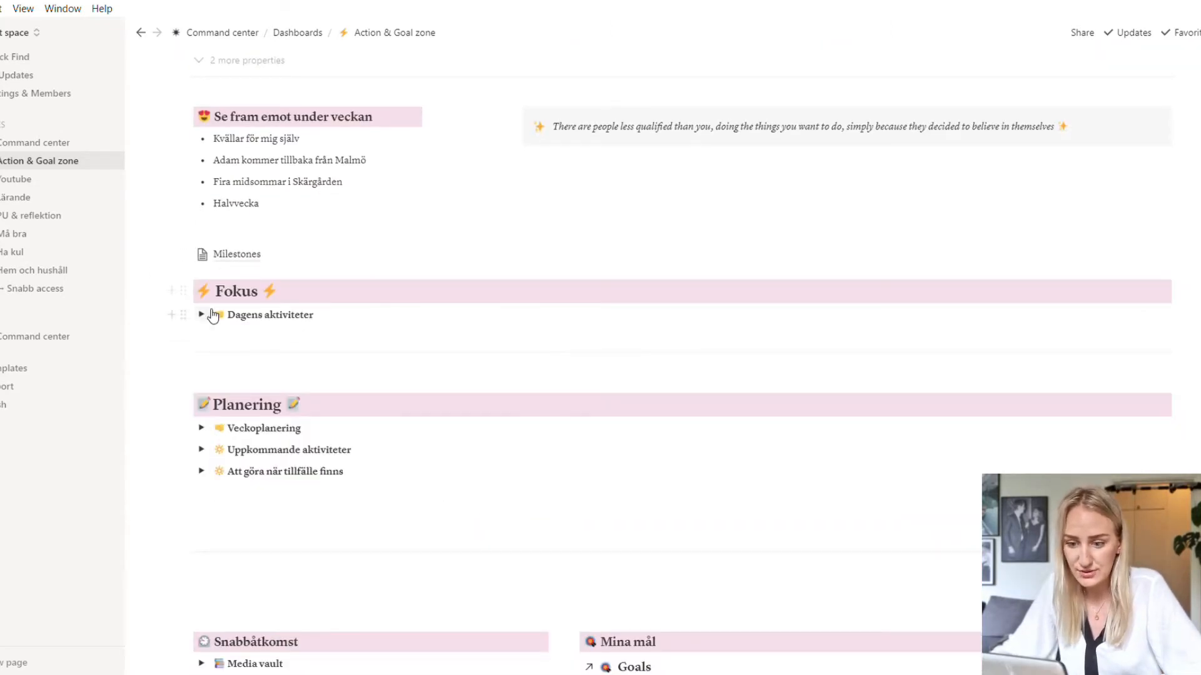
# Expand 'Dagens aktiviteter' to show two quick tasks and three prioritized main tasks
pyautogui.click(202, 315)
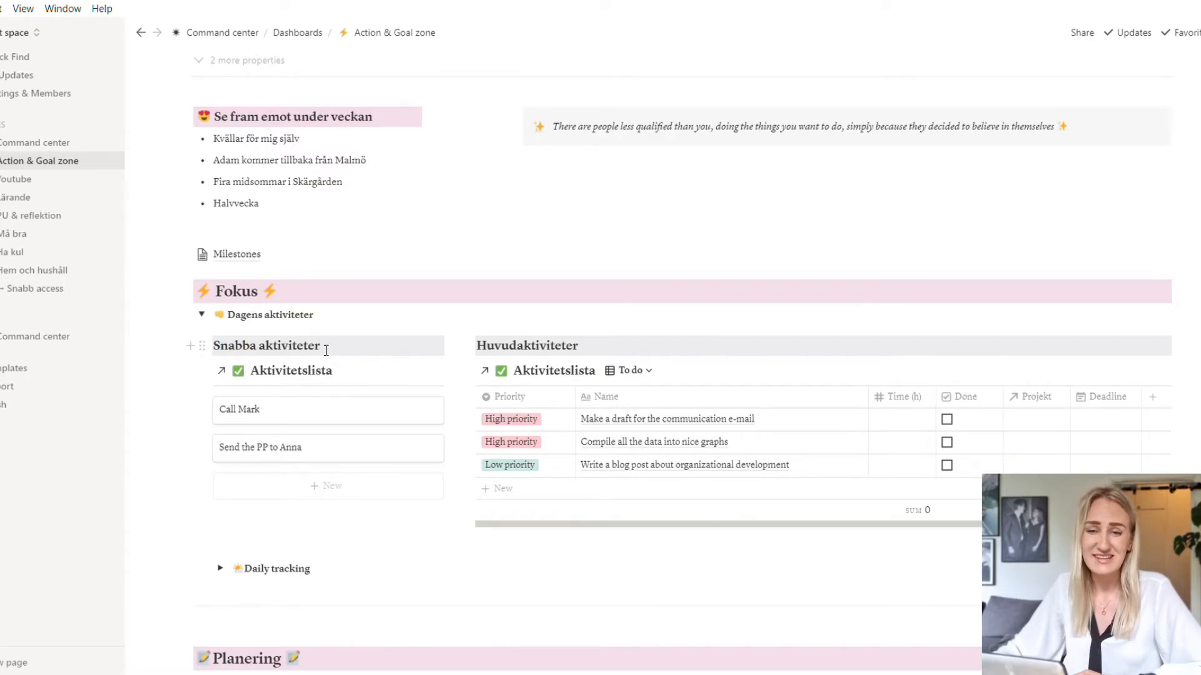
pyautogui.click(320, 345)
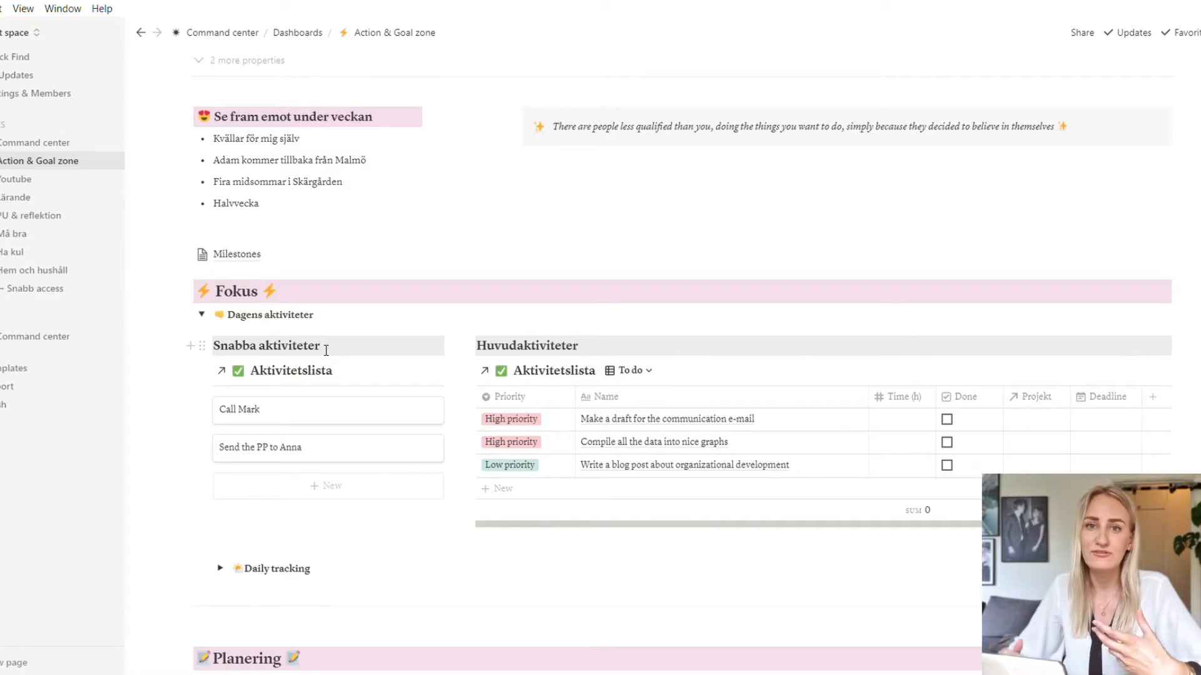
pyautogui.moveTo(289, 373)
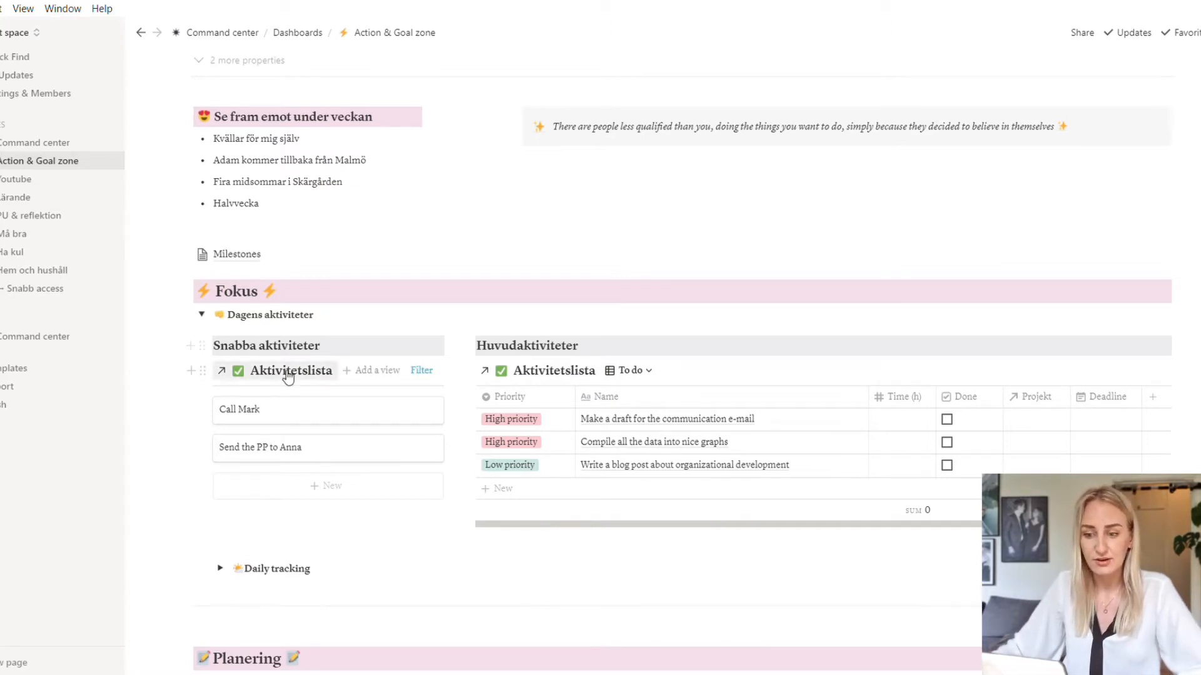
pyautogui.moveTo(296, 459)
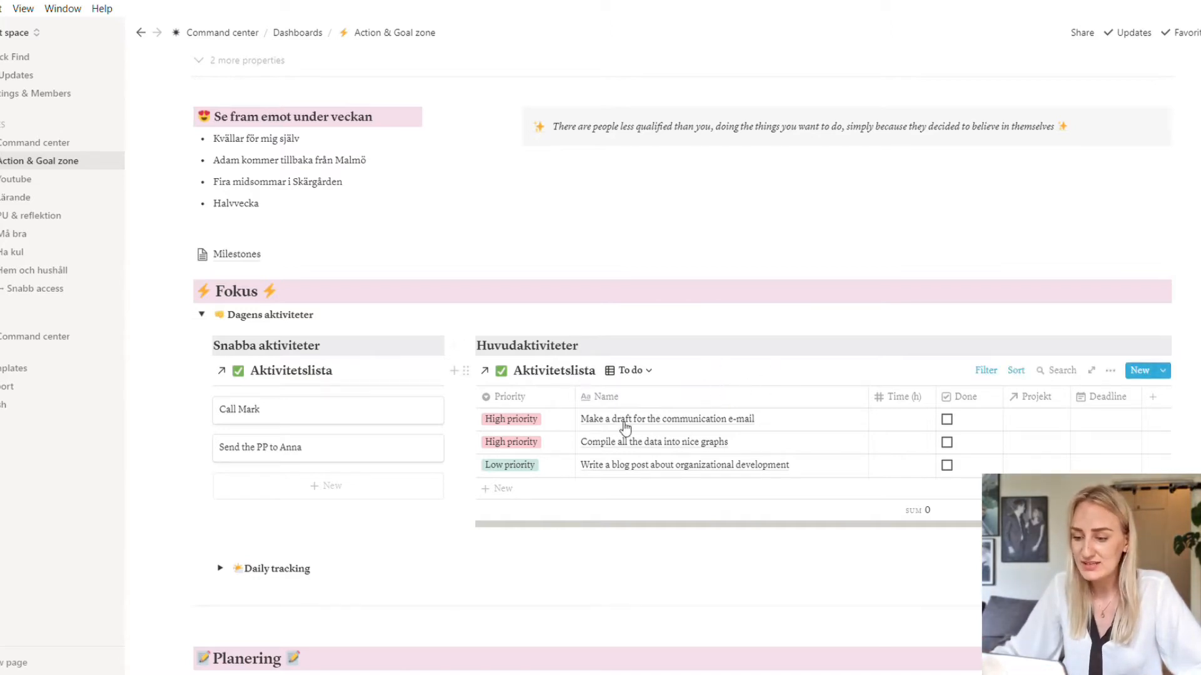
pyautogui.moveTo(652, 460)
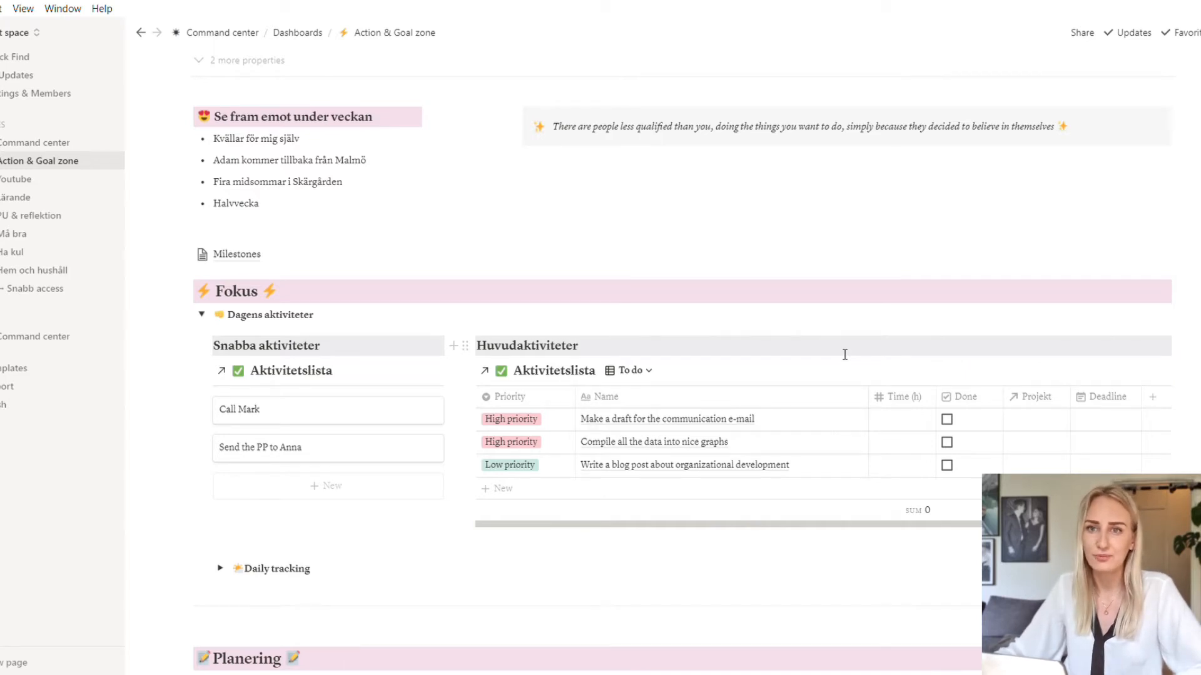
pyautogui.moveTo(279, 330)
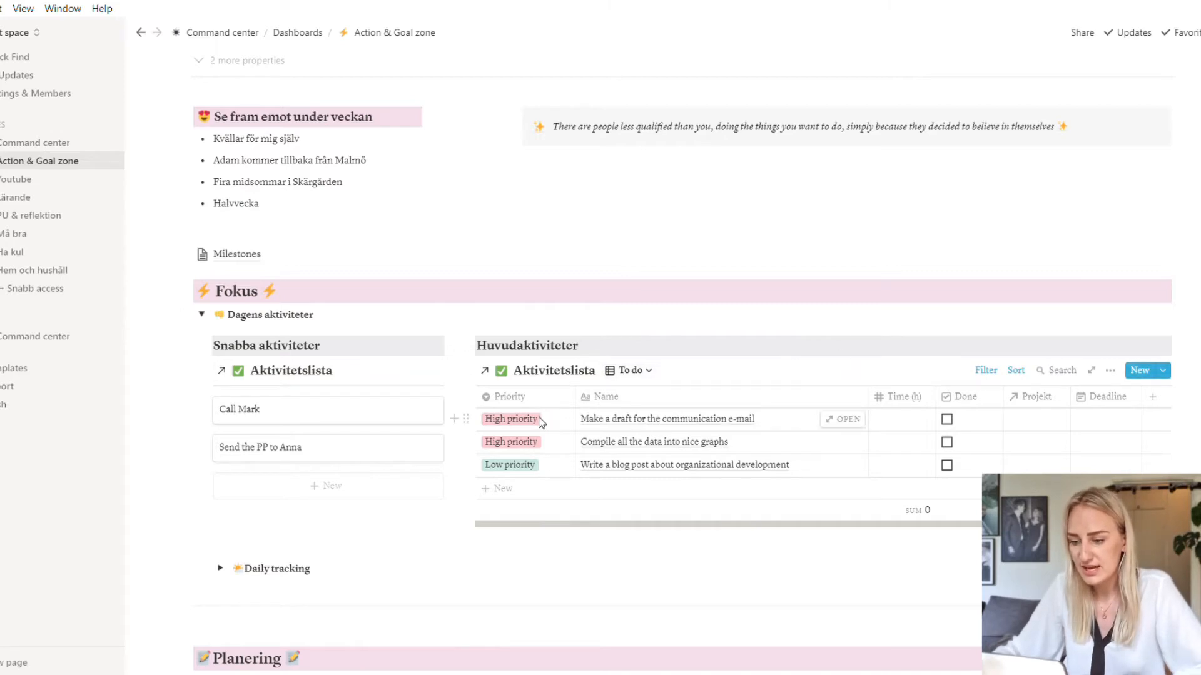
# Review the e-mail draft task's priority options and leave it at High priority
pyautogui.click(511, 419)
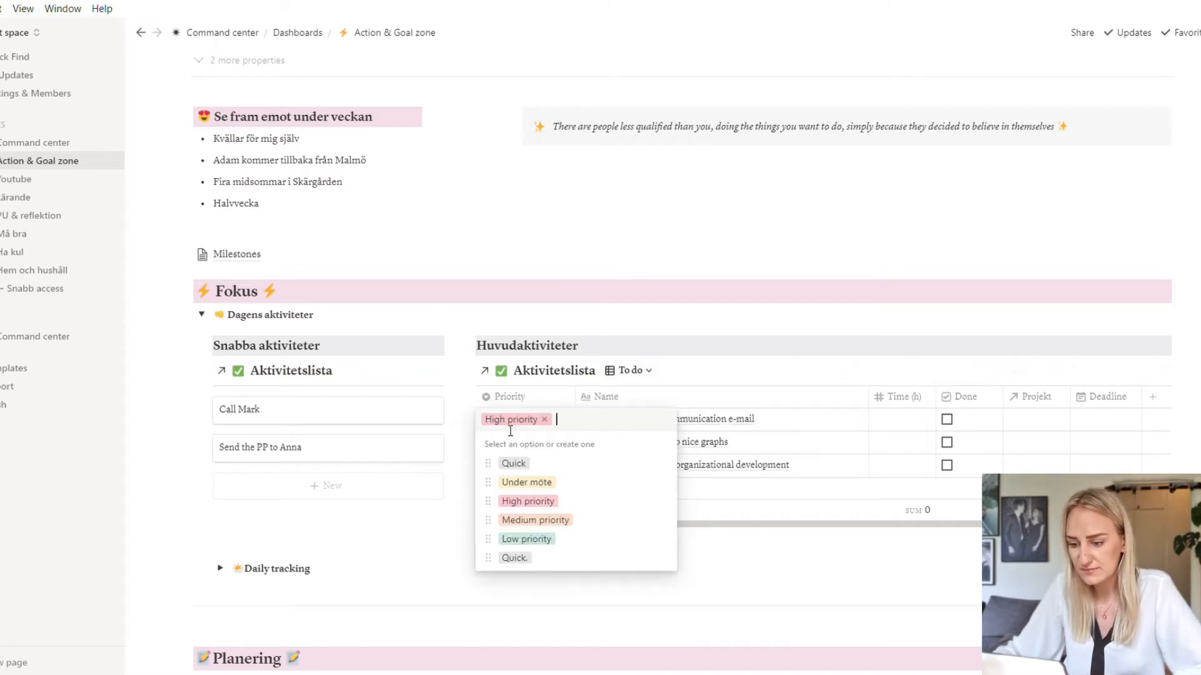
pyautogui.moveTo(520, 463)
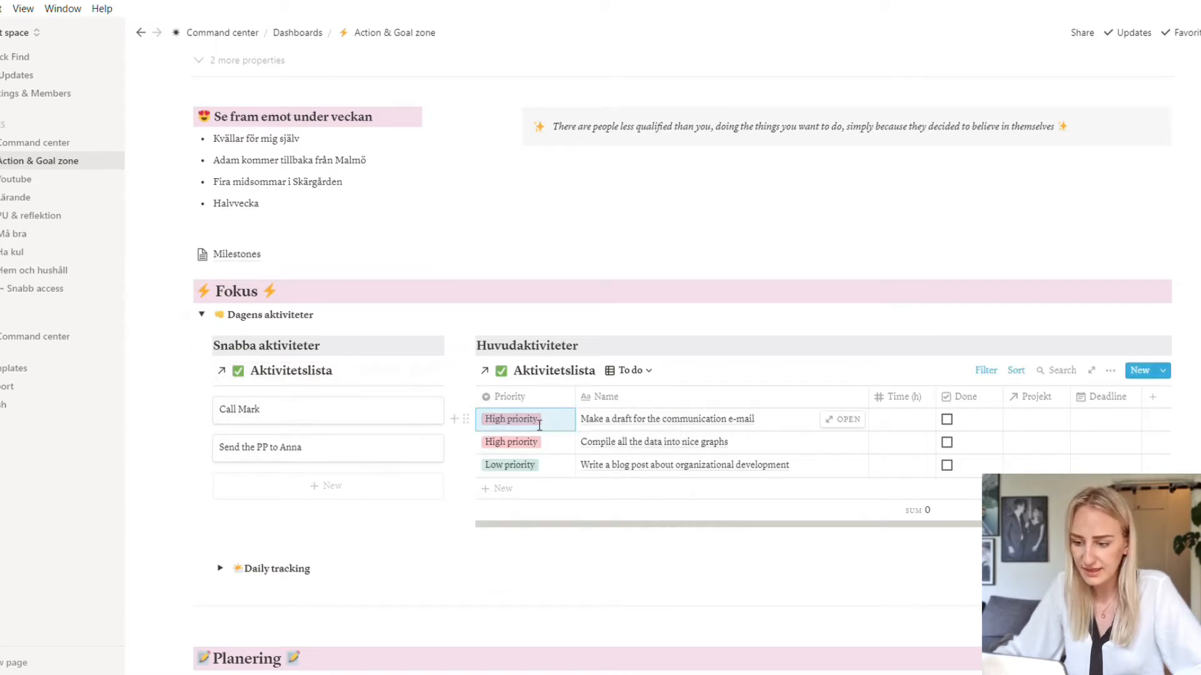
pyautogui.click(511, 419)
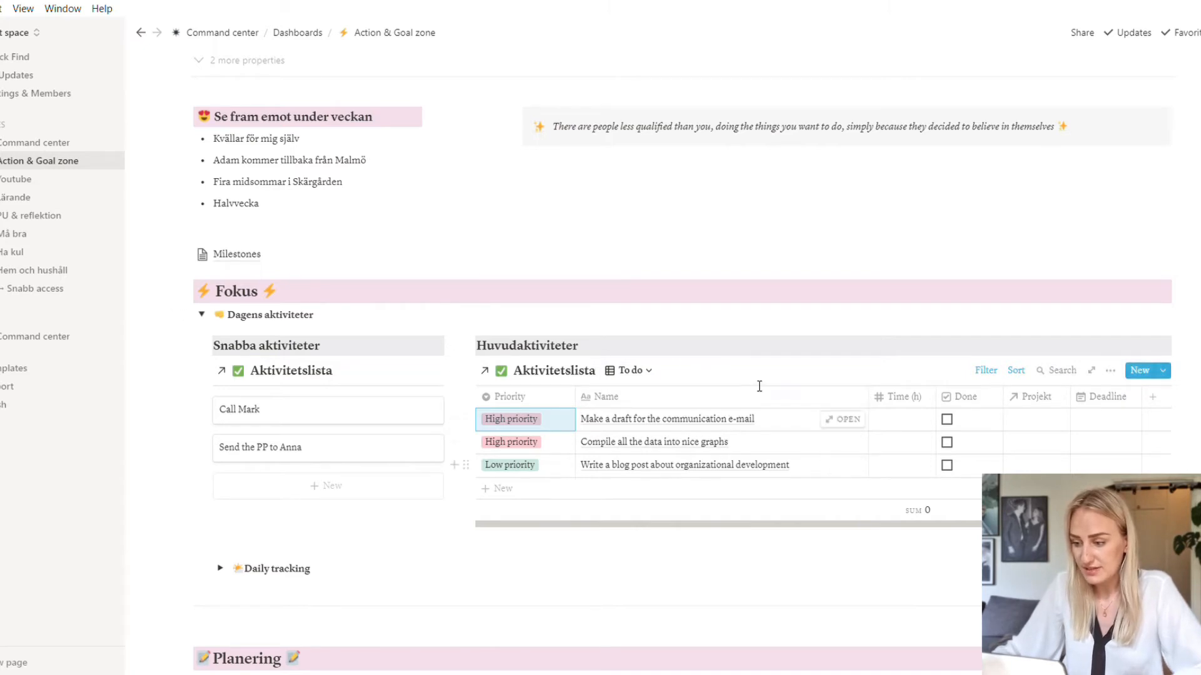
pyautogui.moveTo(563, 444)
pyautogui.write('2')
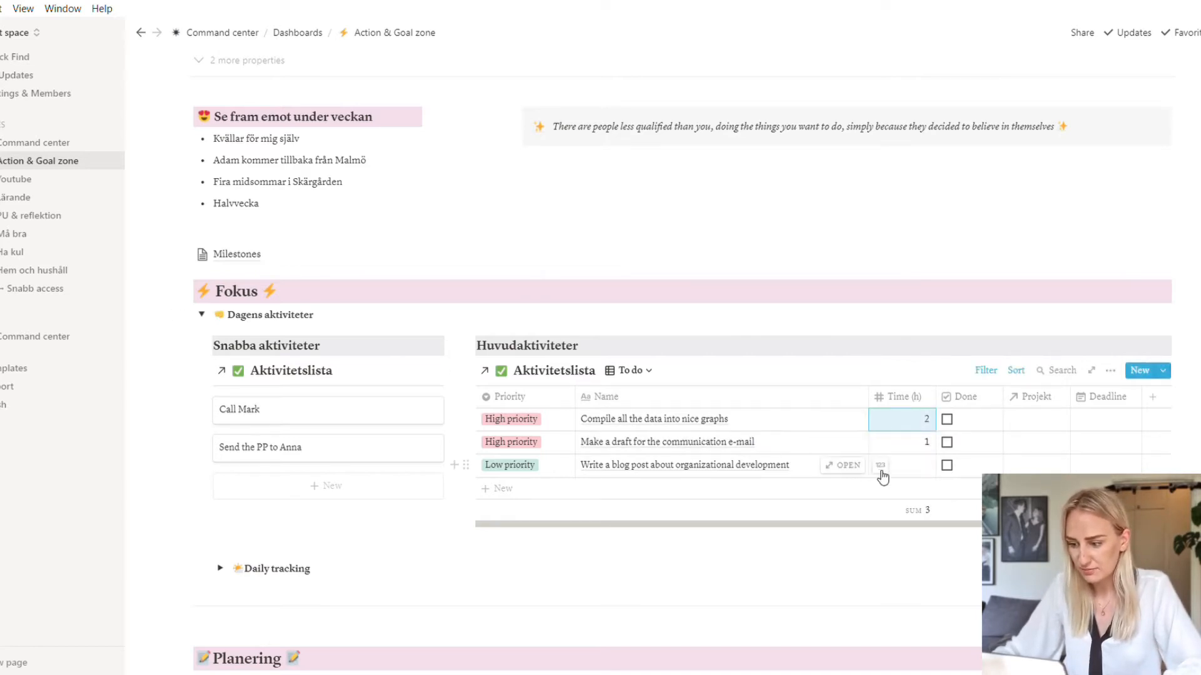
# Enter a 2-hour Time (h) estimate for the blog post task, bringing the total to 5
pyautogui.click(901, 466)
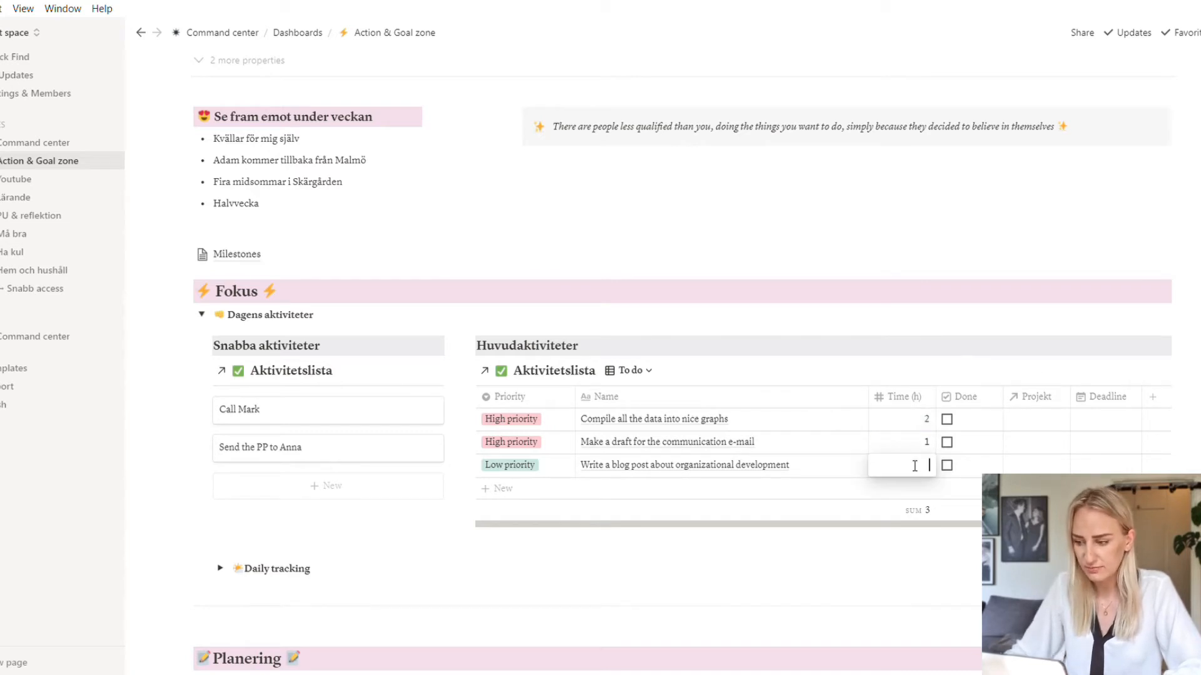
pyautogui.write('2')
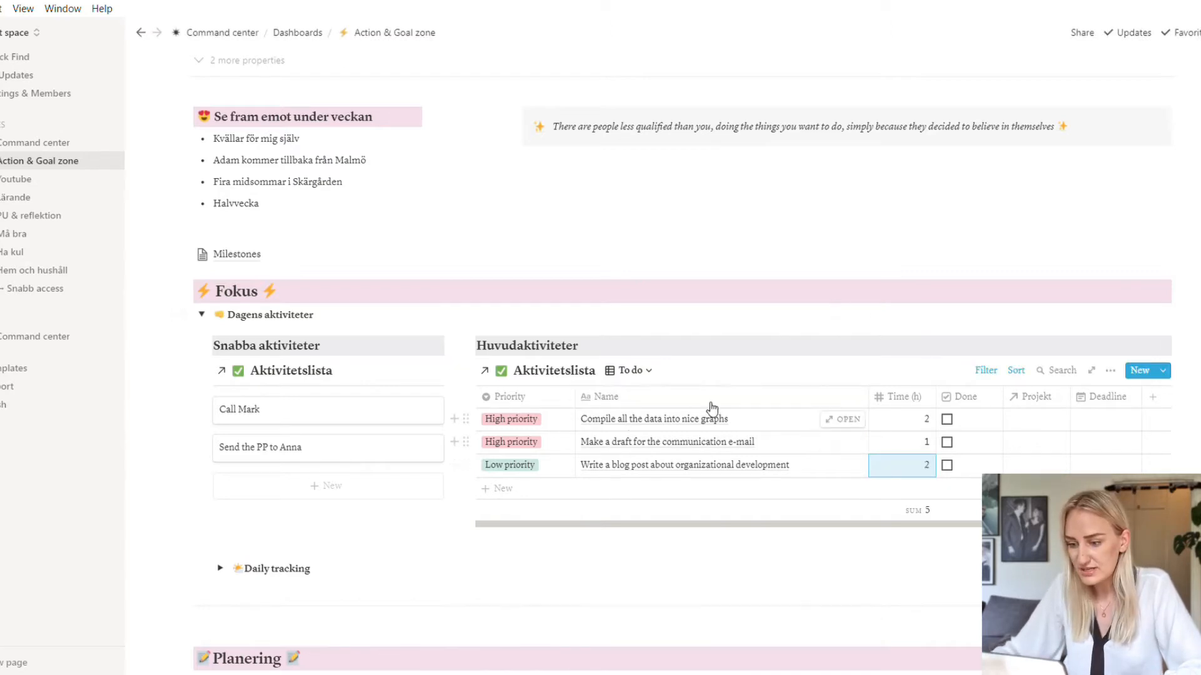
pyautogui.moveTo(639, 441)
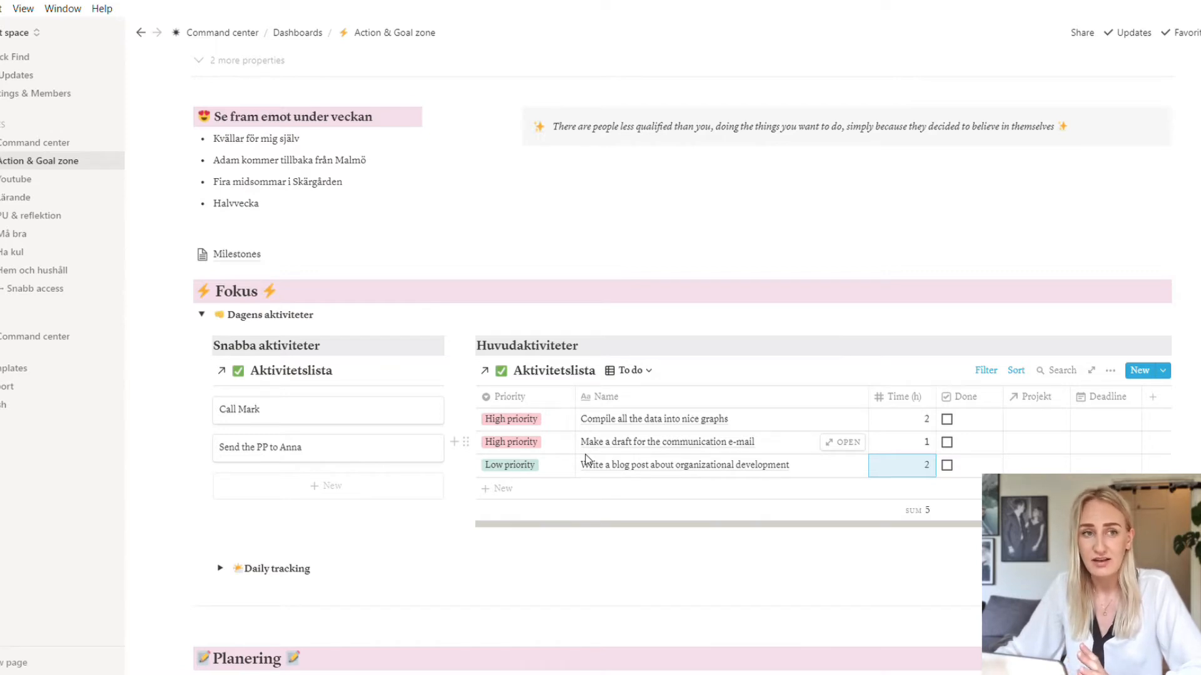
pyautogui.moveTo(567, 443)
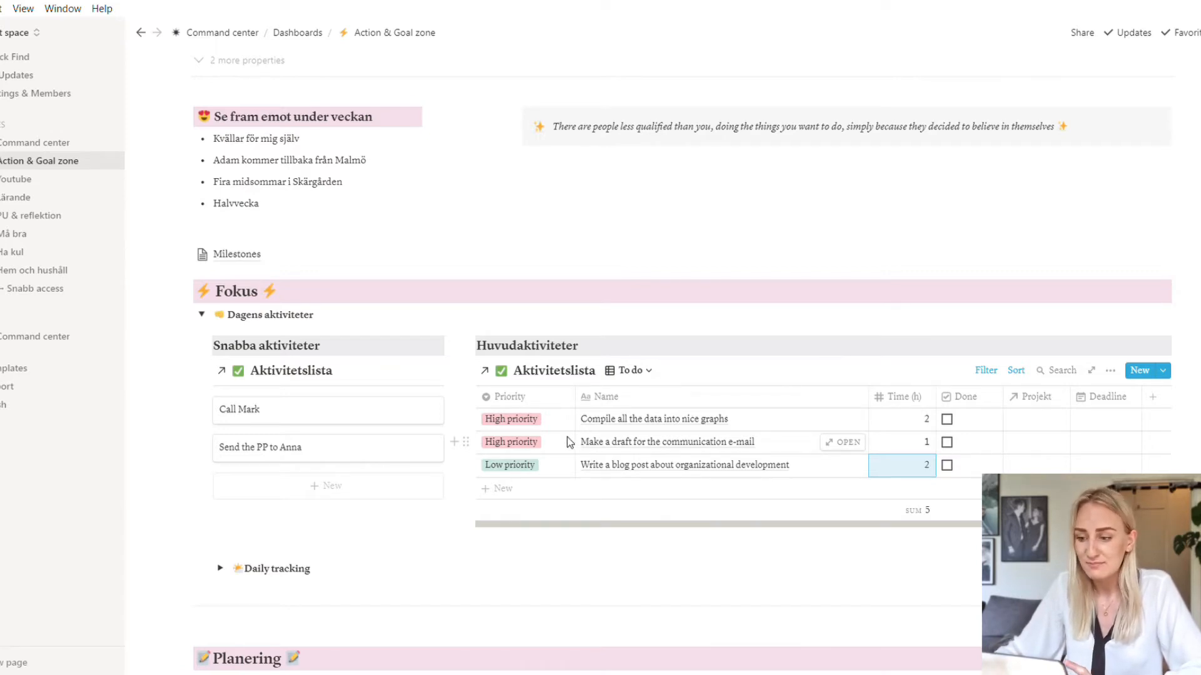
# Set 'Make a draft for the communication e-mail' to Medium priority
pyautogui.click(510, 441)
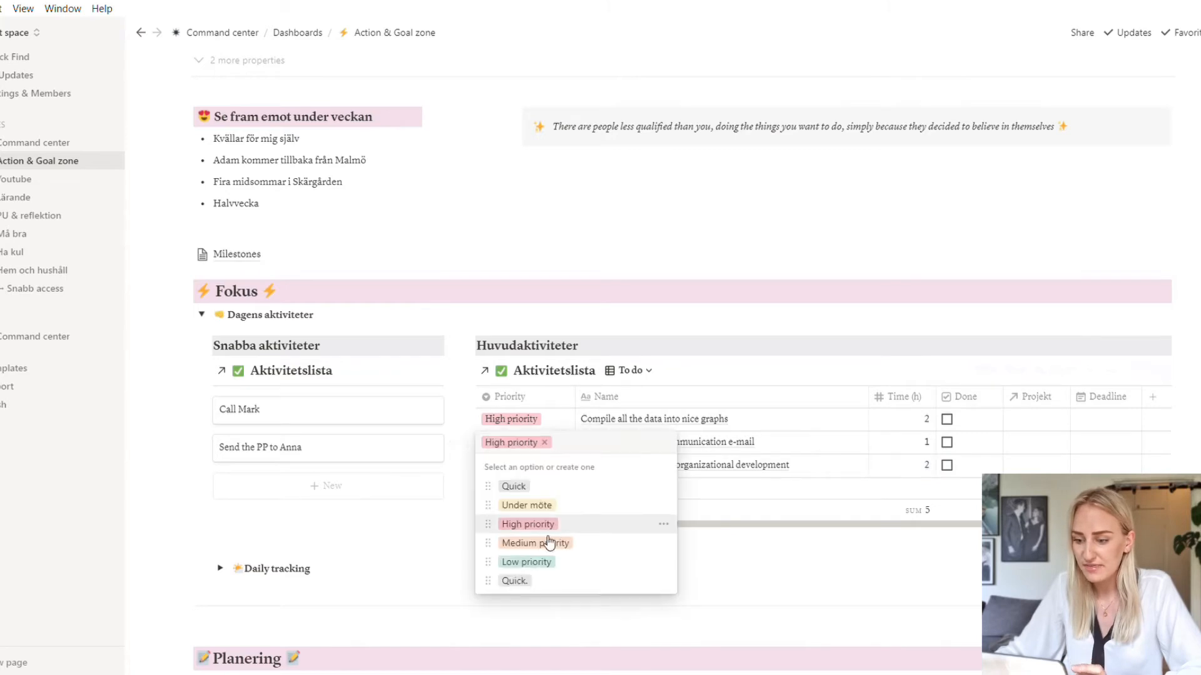
pyautogui.click(534, 542)
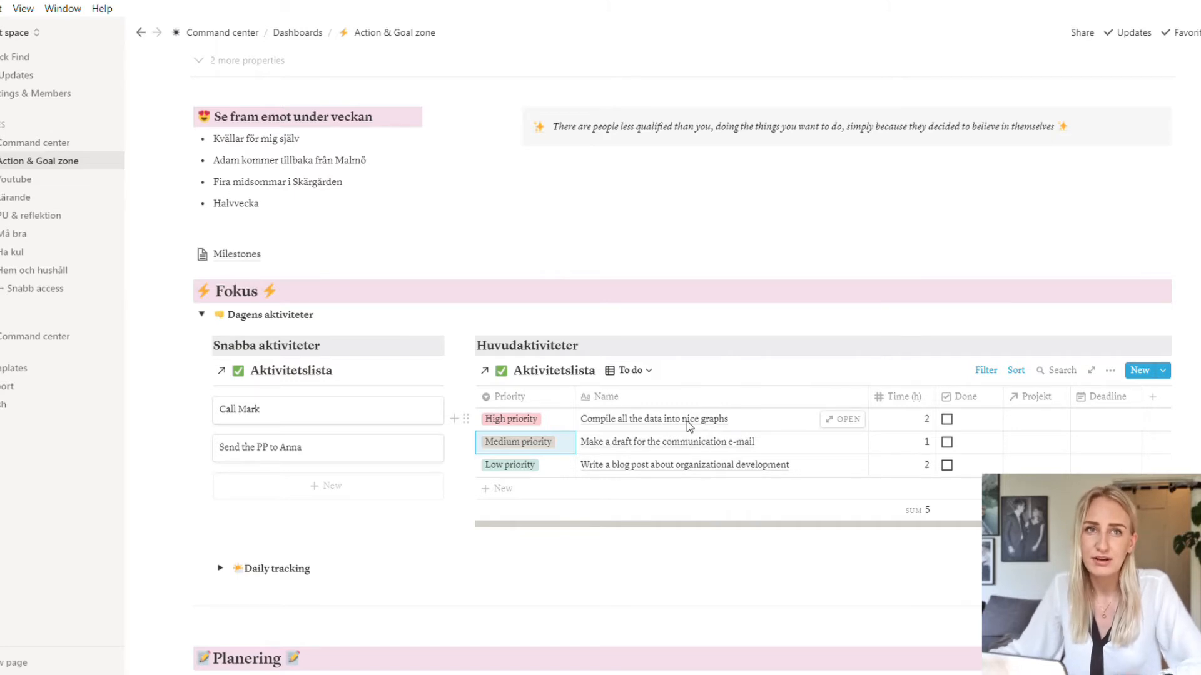
pyautogui.moveTo(656, 428)
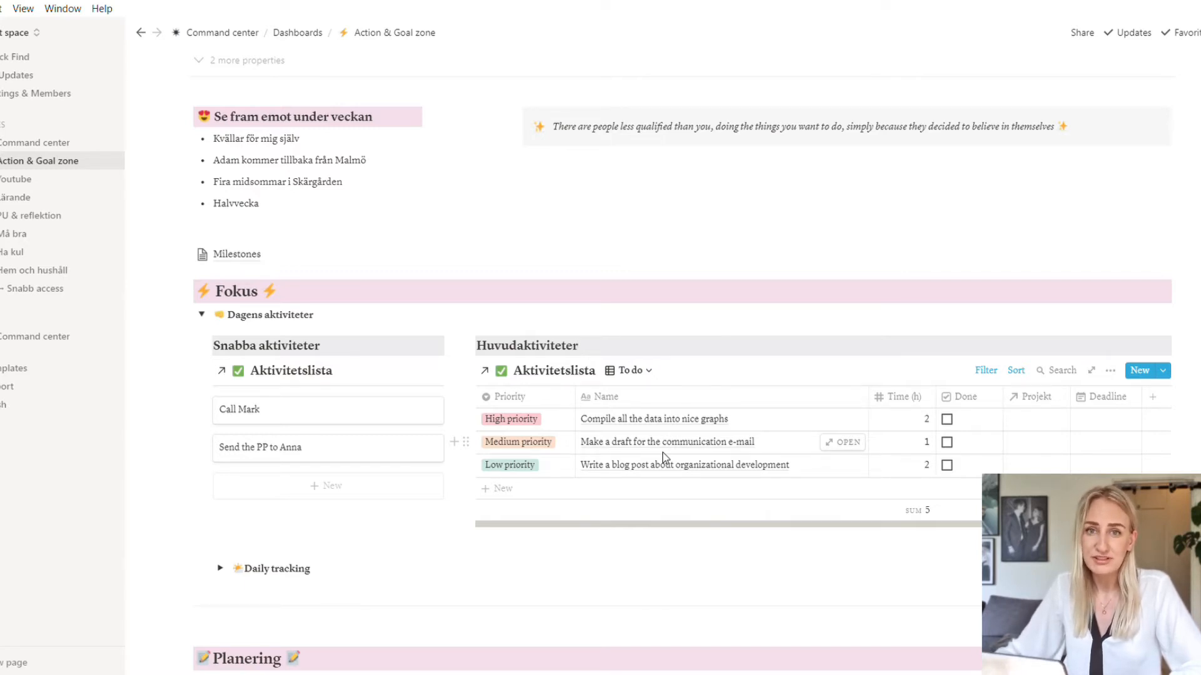
pyautogui.click(527, 345)
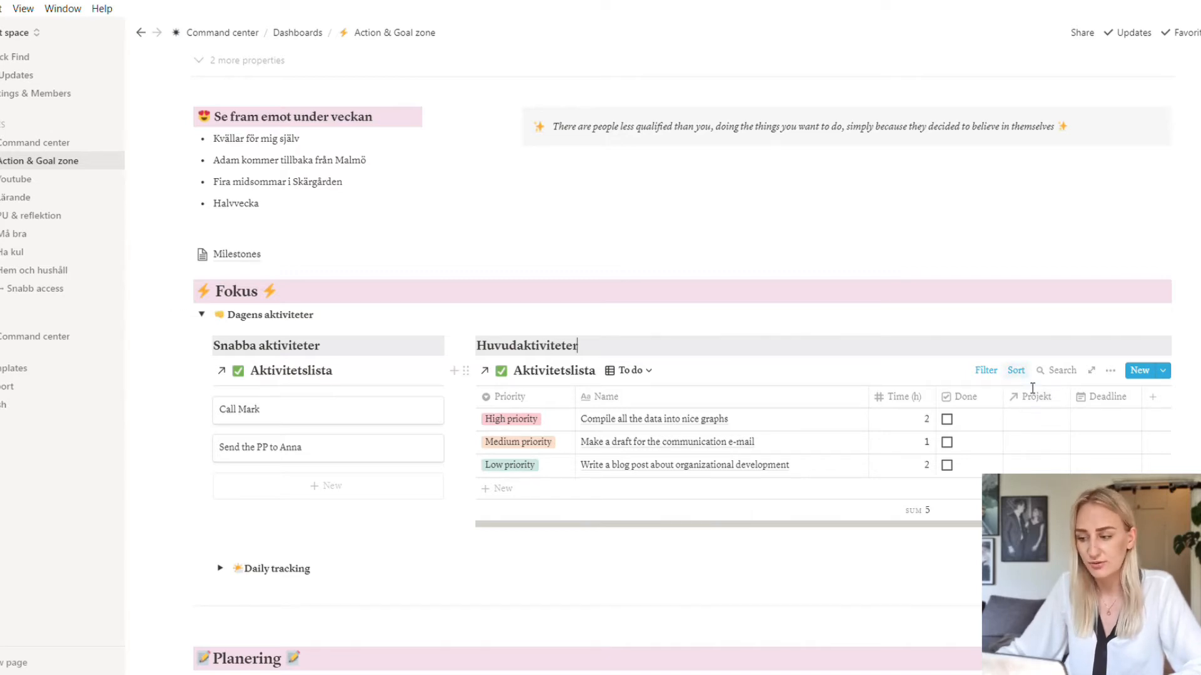
pyautogui.moveTo(627, 422)
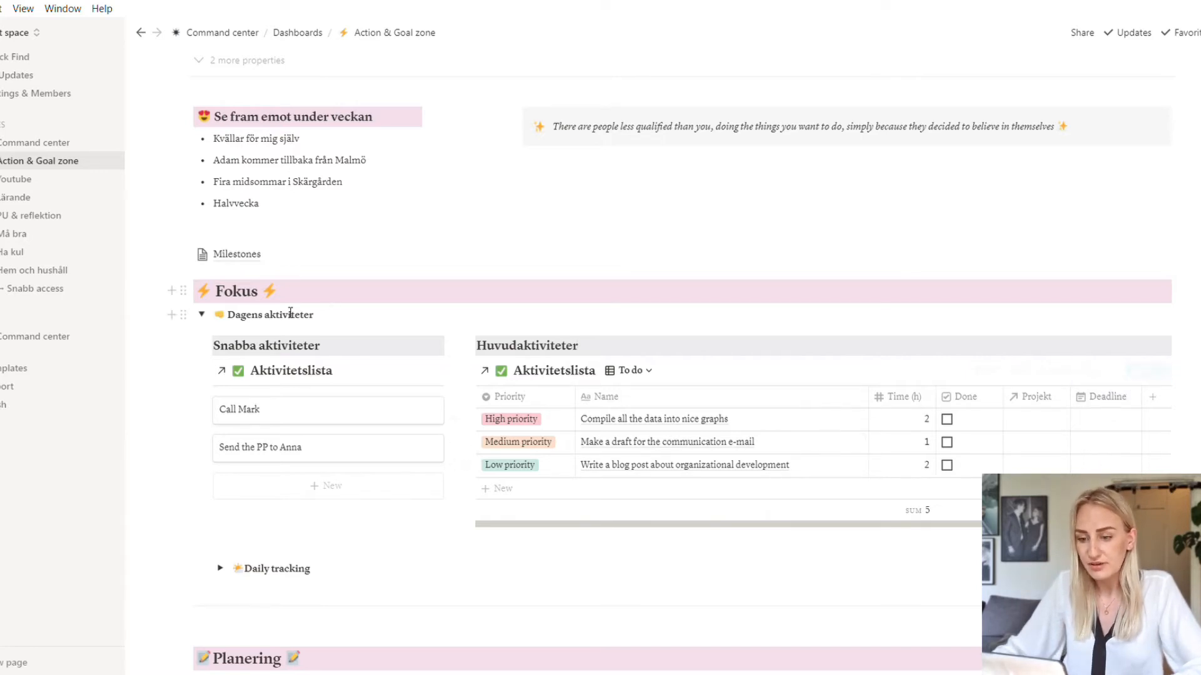
pyautogui.moveTo(378, 431)
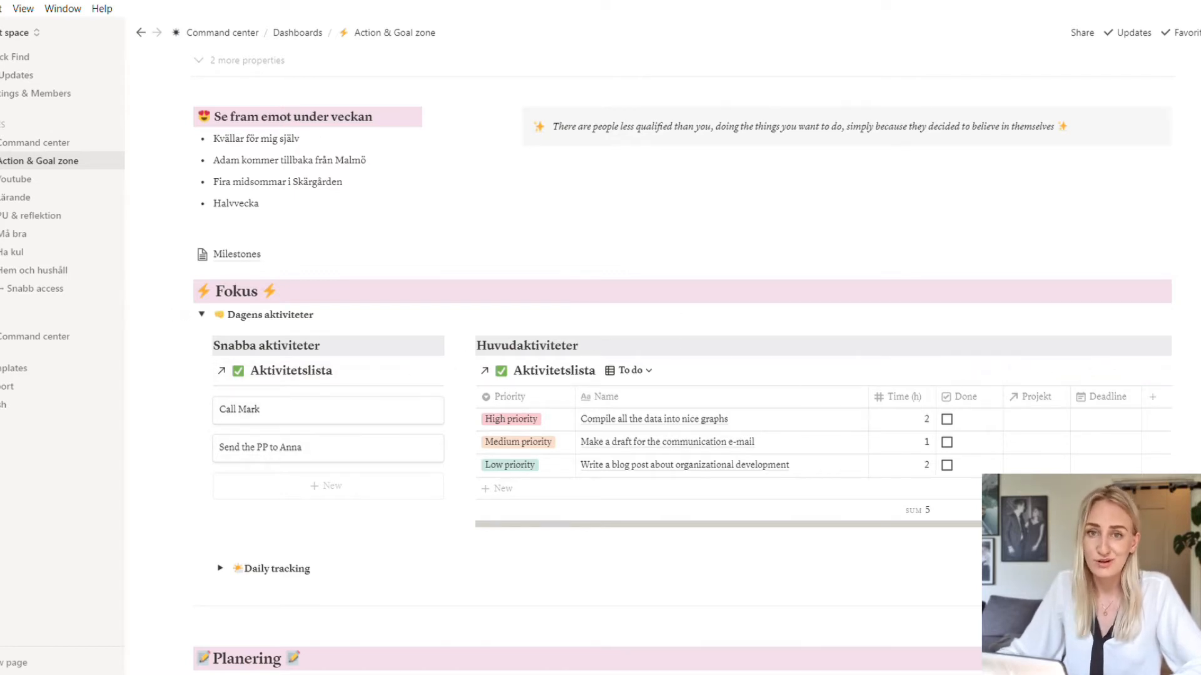
# Collapse 'Dagens aktiviteter' so the Planering subsections show
pyautogui.click(201, 315)
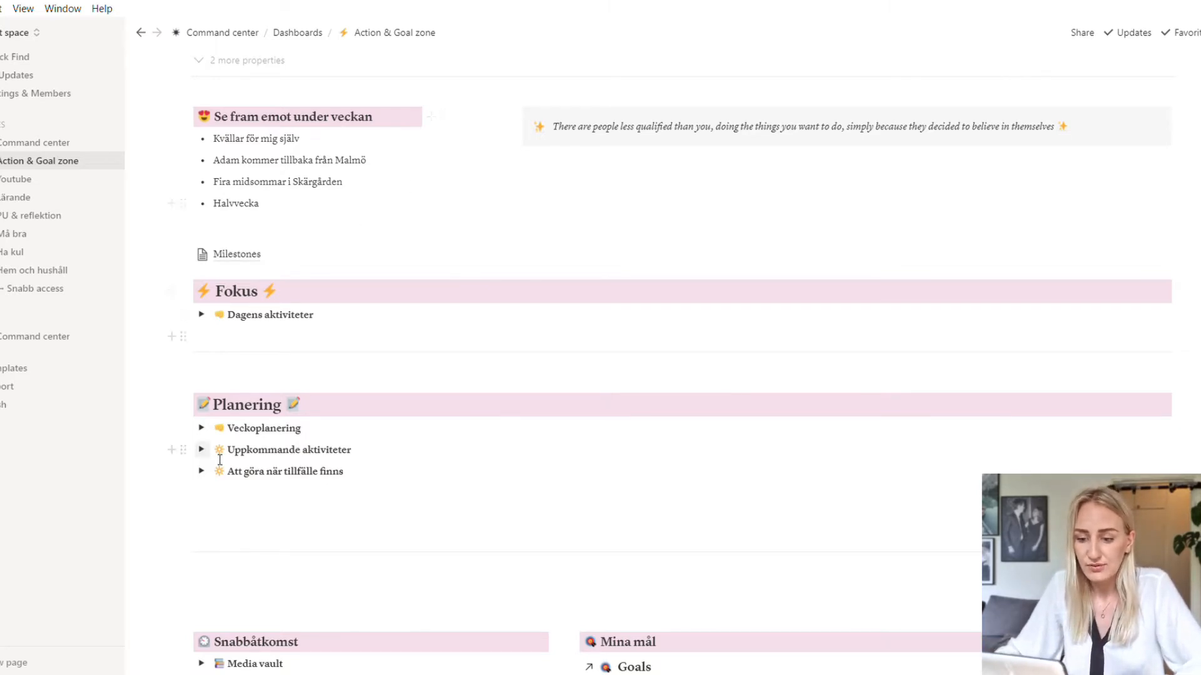
# Expand the Veckoplanering board and bring its No Veckodag column into view
pyautogui.click(200, 427)
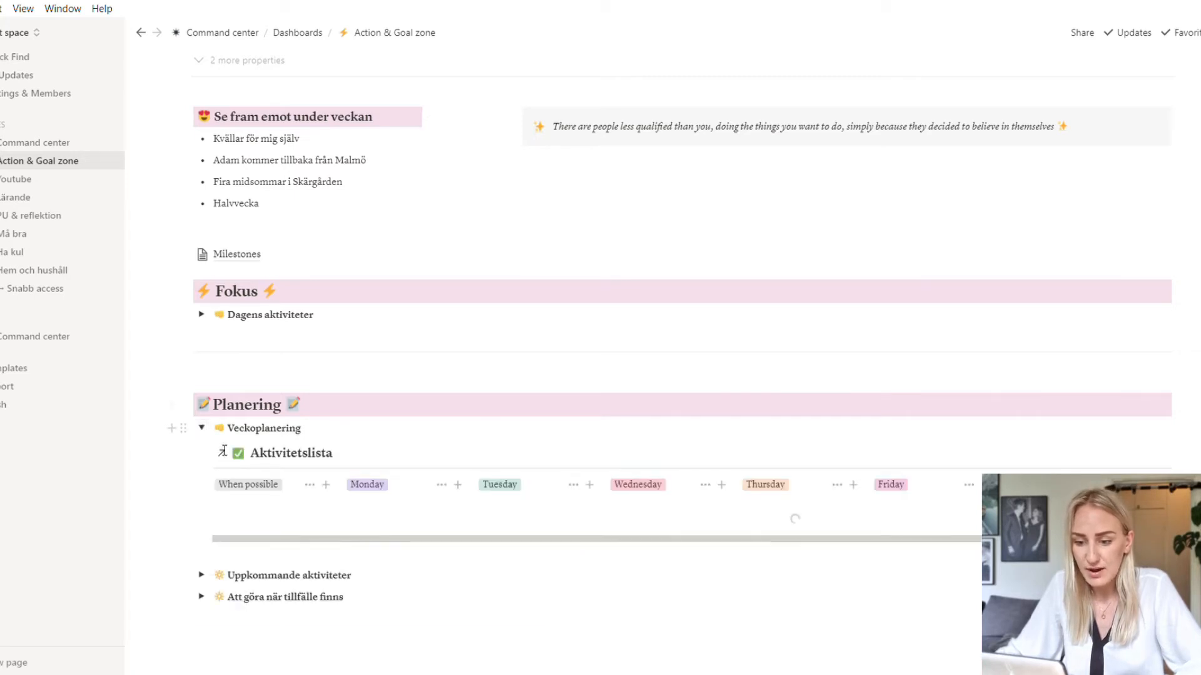
pyautogui.scroll(-3)
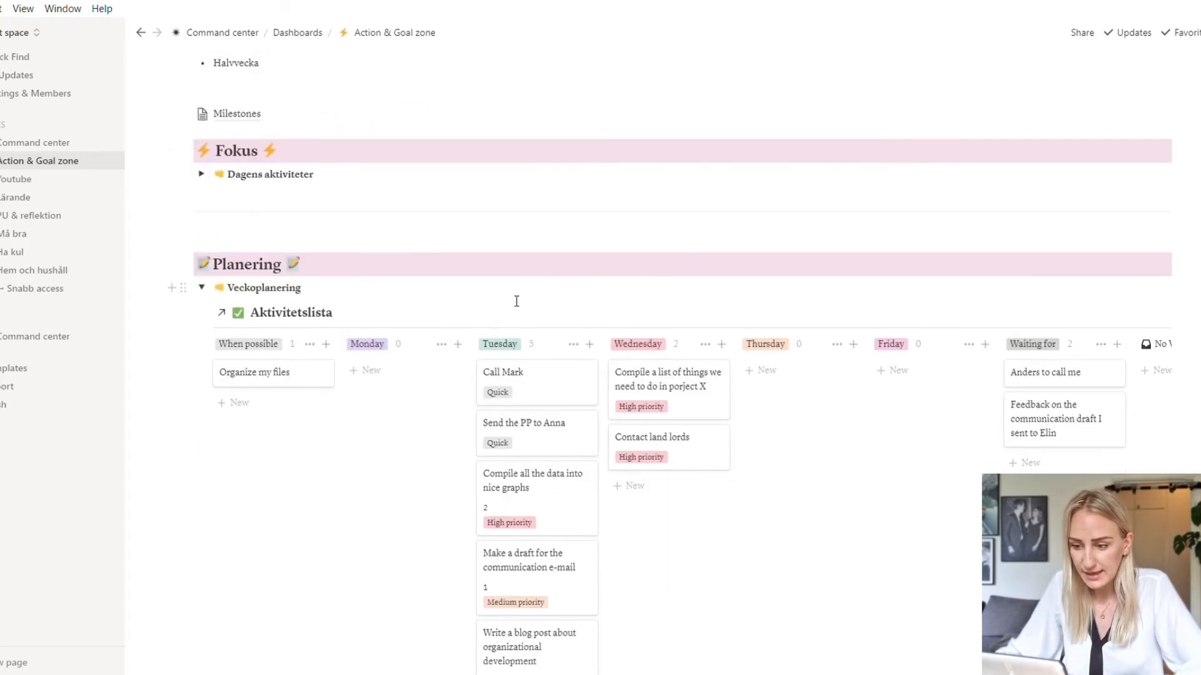
pyautogui.scroll(-3)
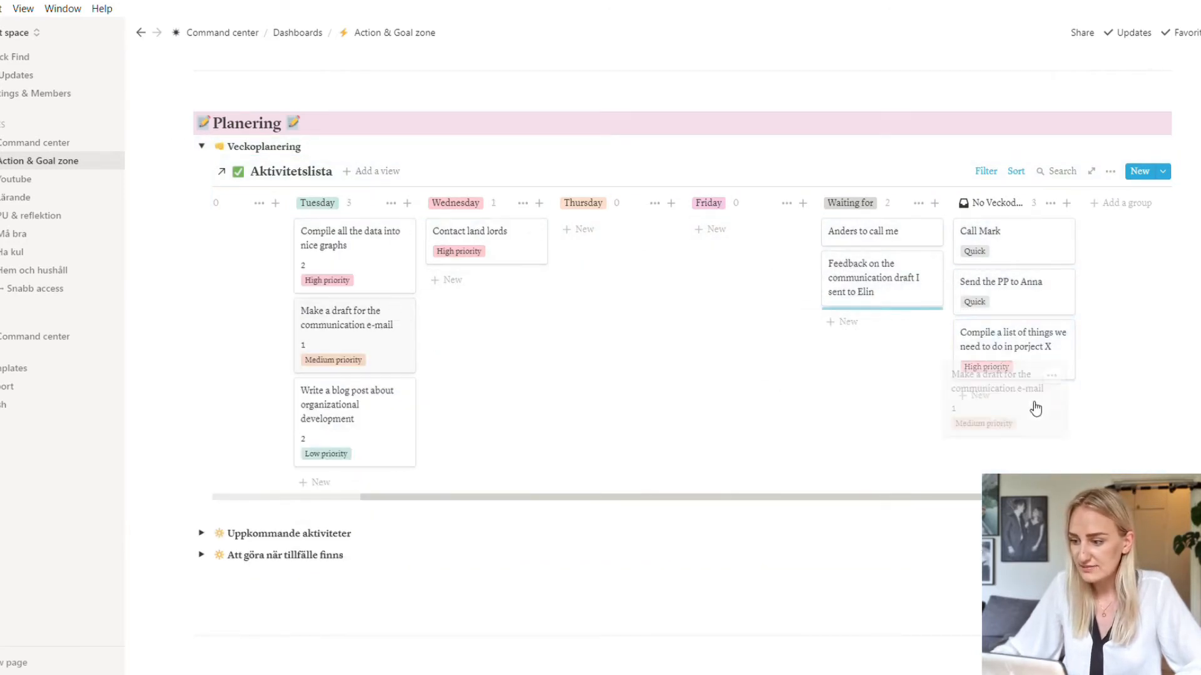
pyautogui.moveTo(350, 238); pyautogui.dragTo(1010, 410)
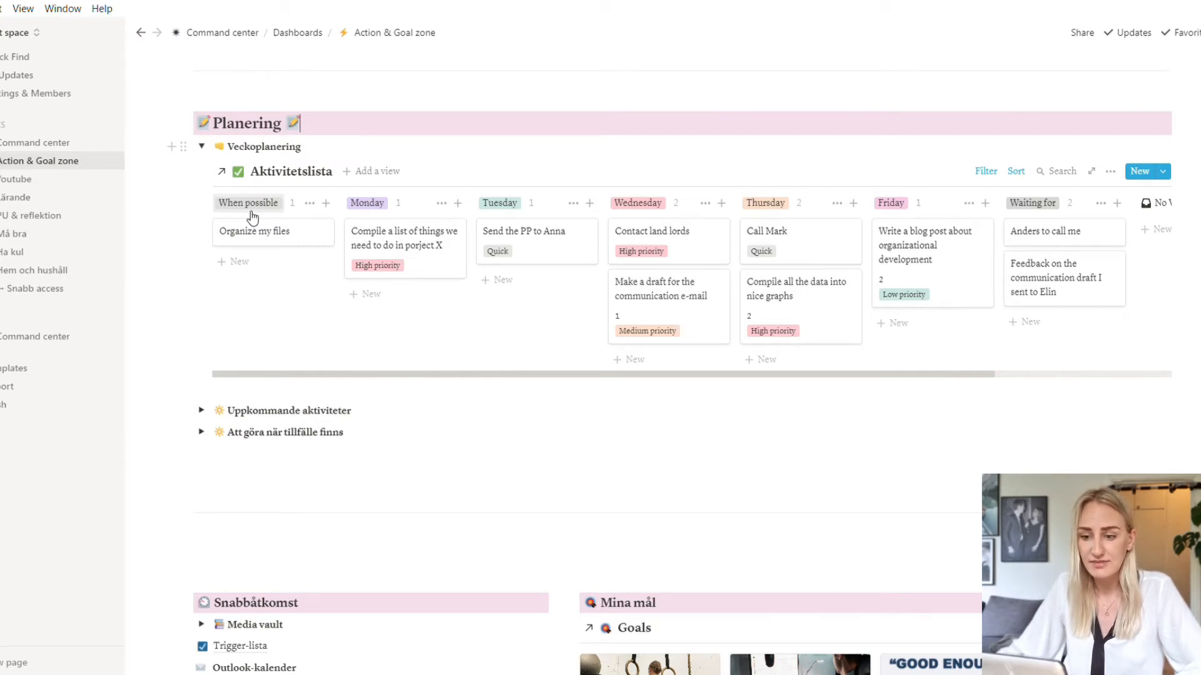
pyautogui.moveTo(285, 237)
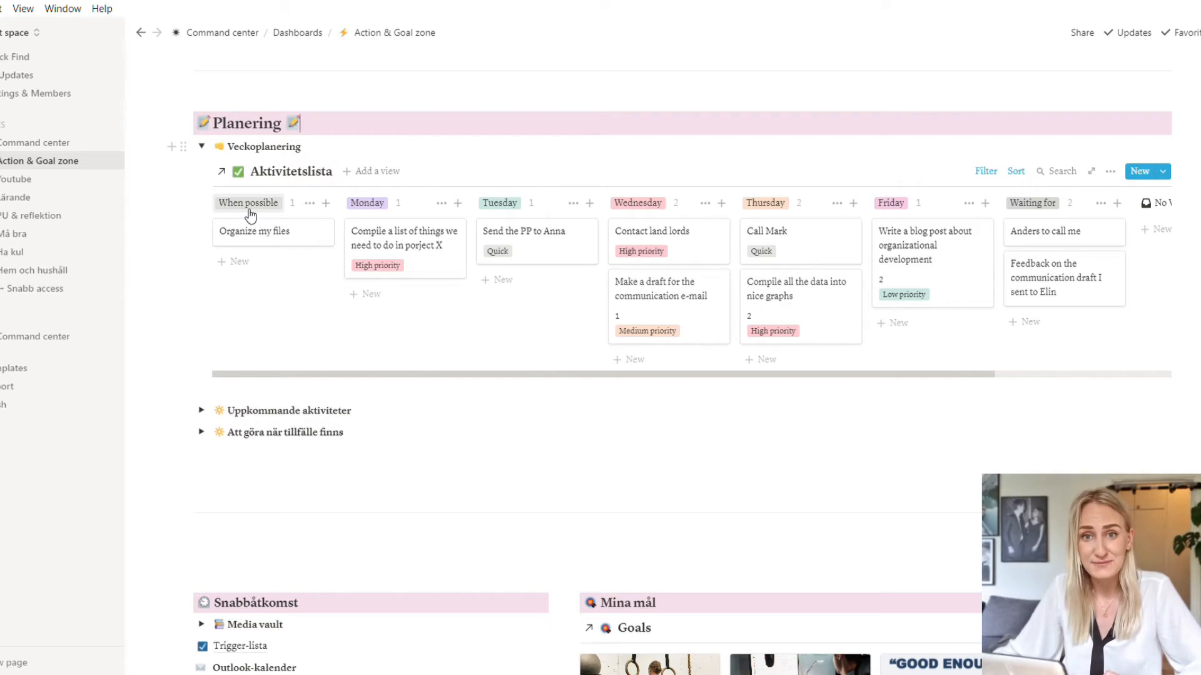
pyautogui.moveTo(228, 230)
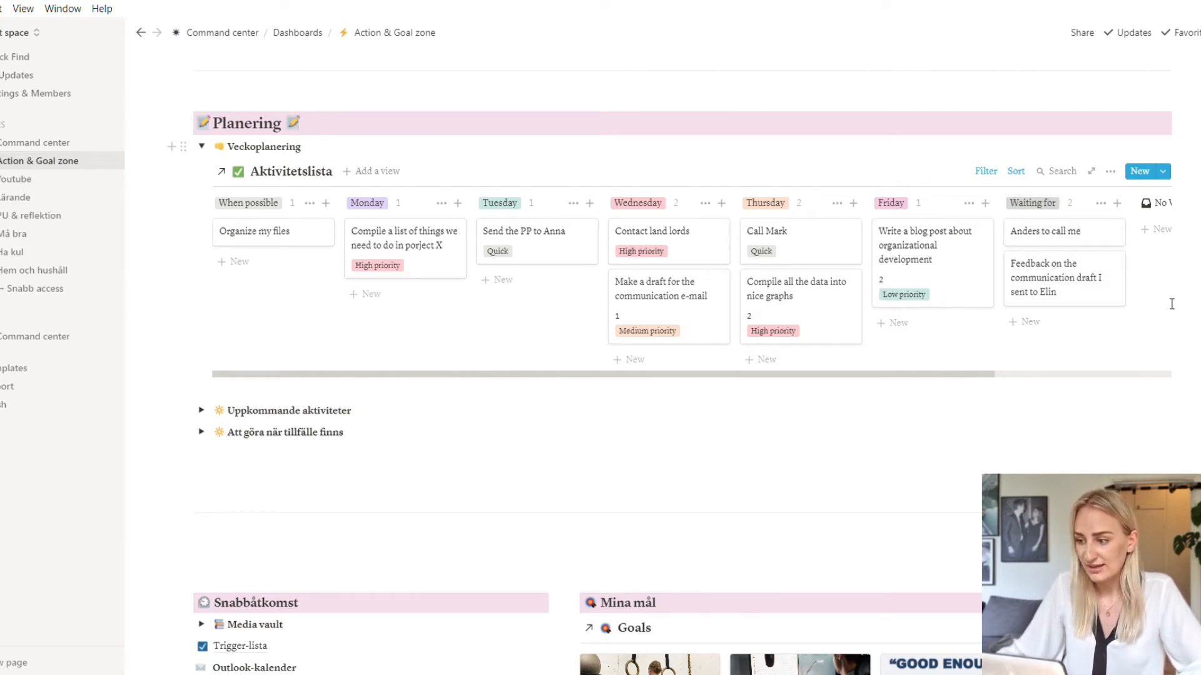
pyautogui.moveTo(1095, 245)
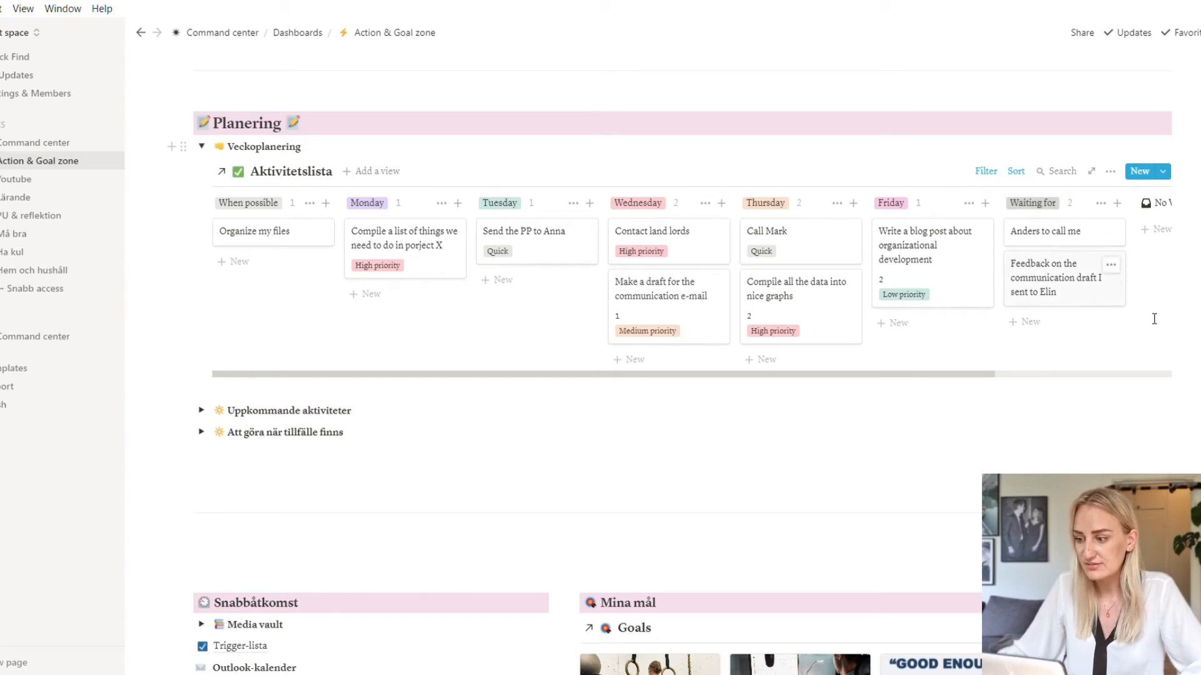
pyautogui.moveTo(1147, 315)
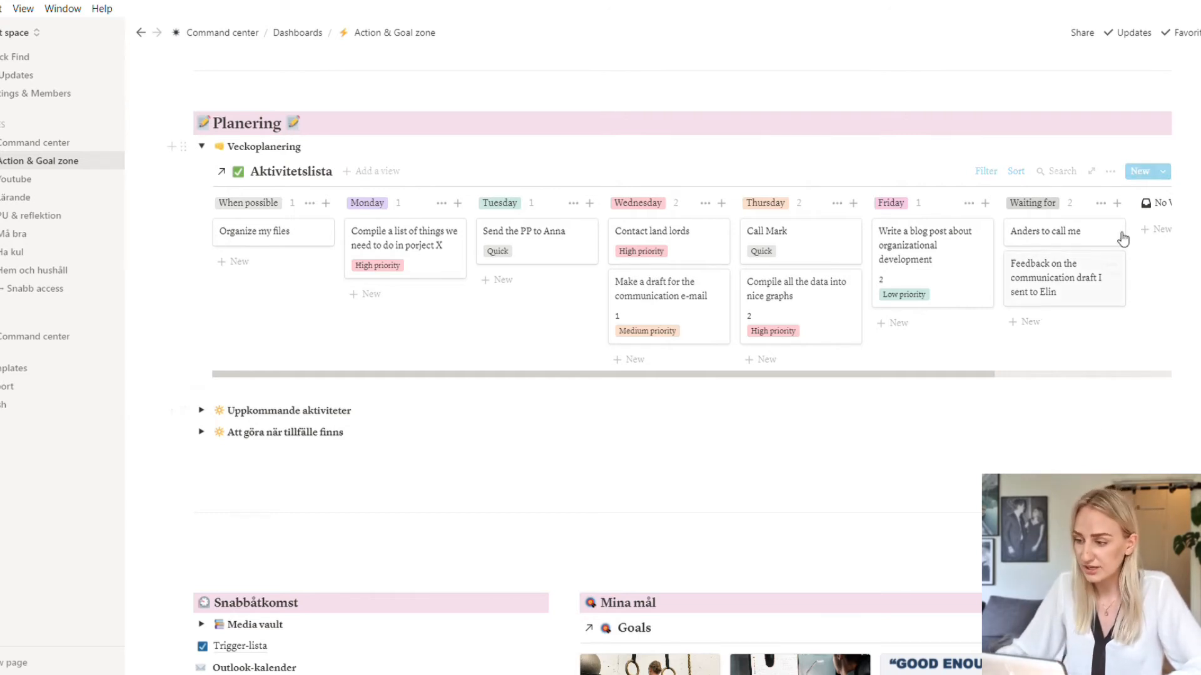
# Collapse the Veckoplanering kanban, leaving the three Planering toggles
pyautogui.click(203, 146)
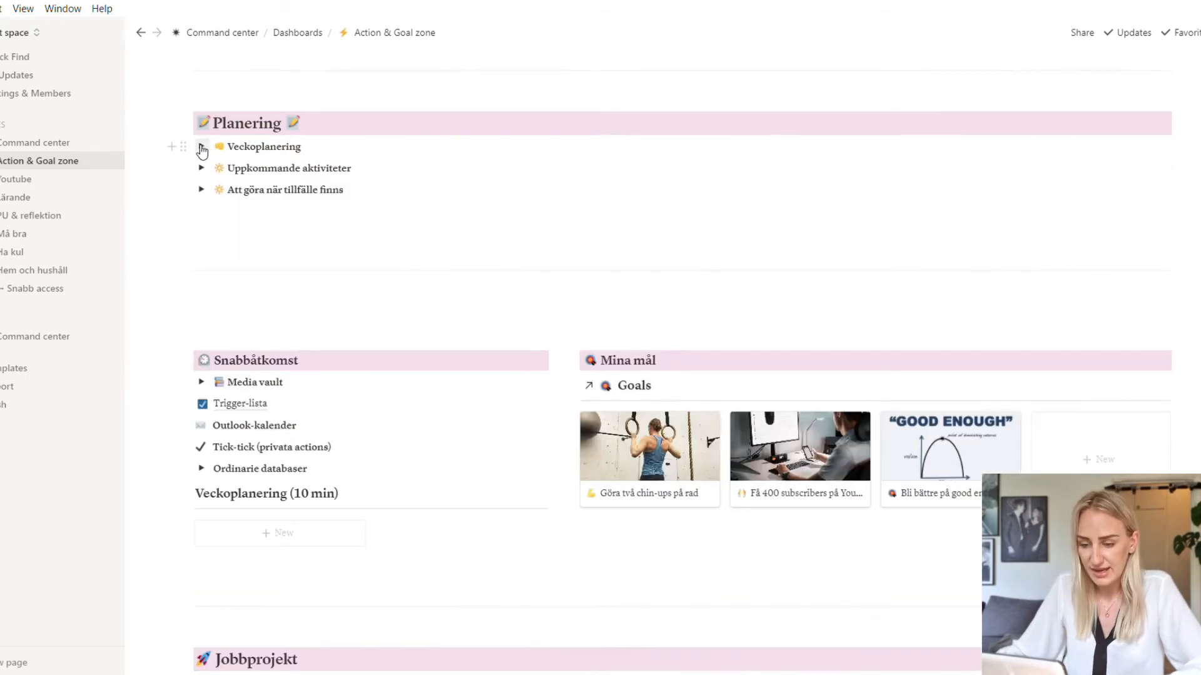
# Expand 'Uppkommande aktiviteter' to show the full Aktivitetslista table
pyautogui.click(200, 168)
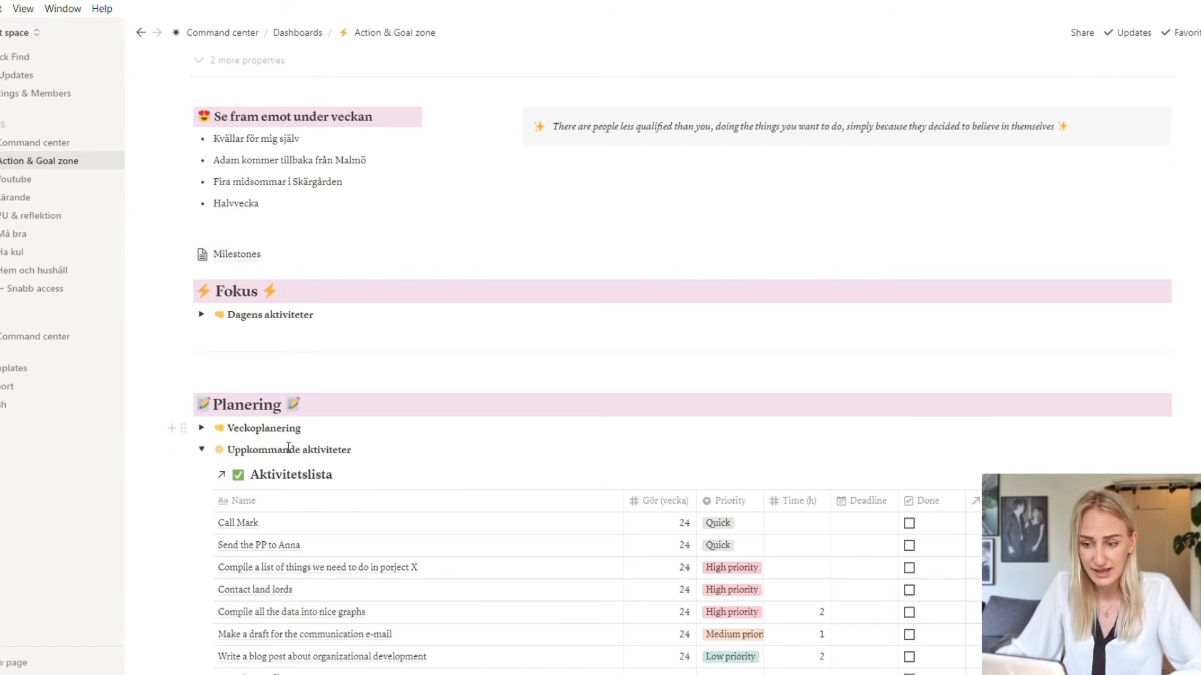
pyautogui.scroll(-3)
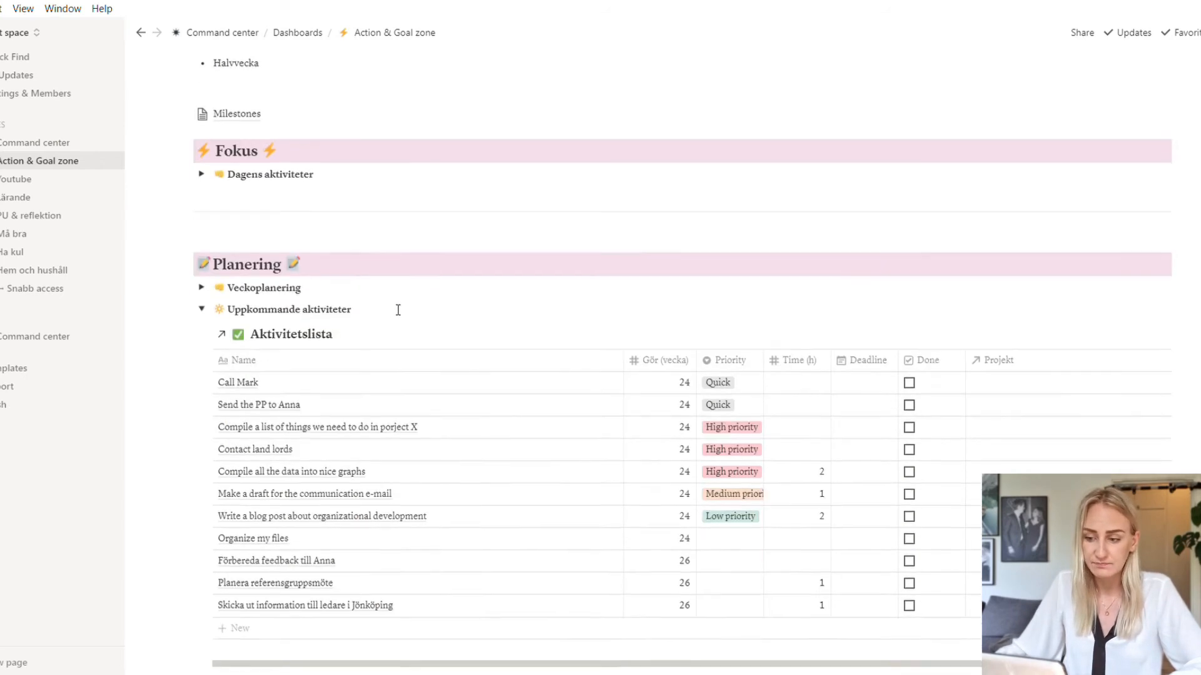
pyautogui.scroll(-3)
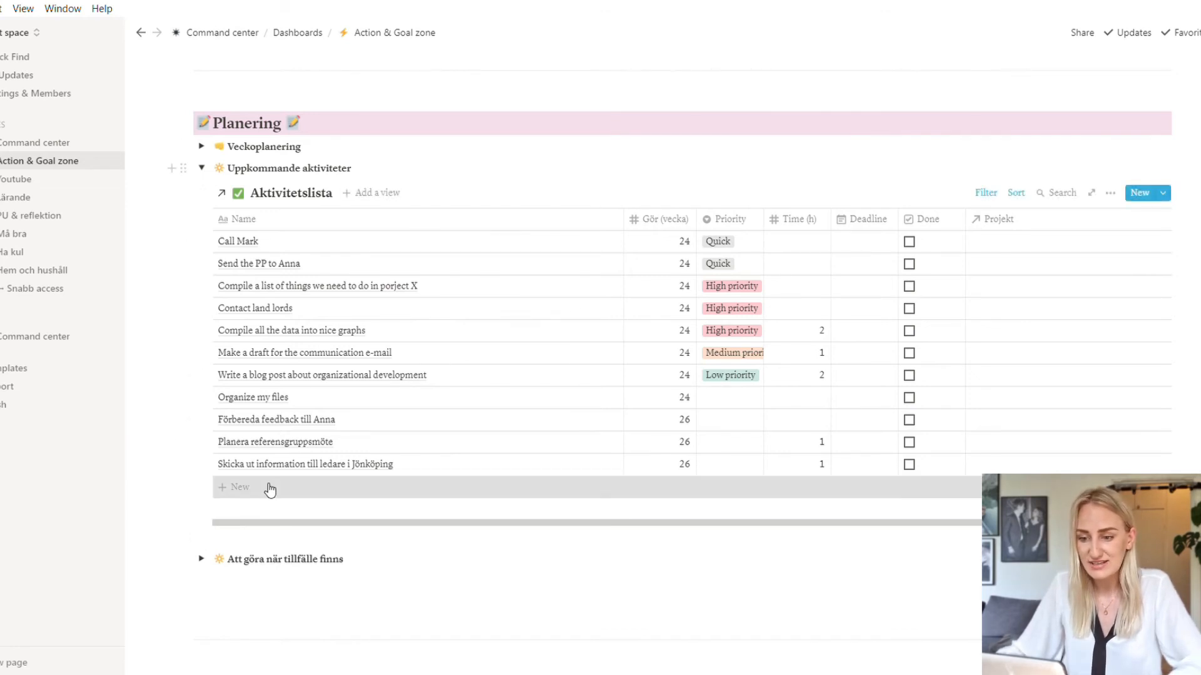
# Add a 'Call Lisa' task with Quick priority and Gör (vecka) 24
pyautogui.click(237, 486)
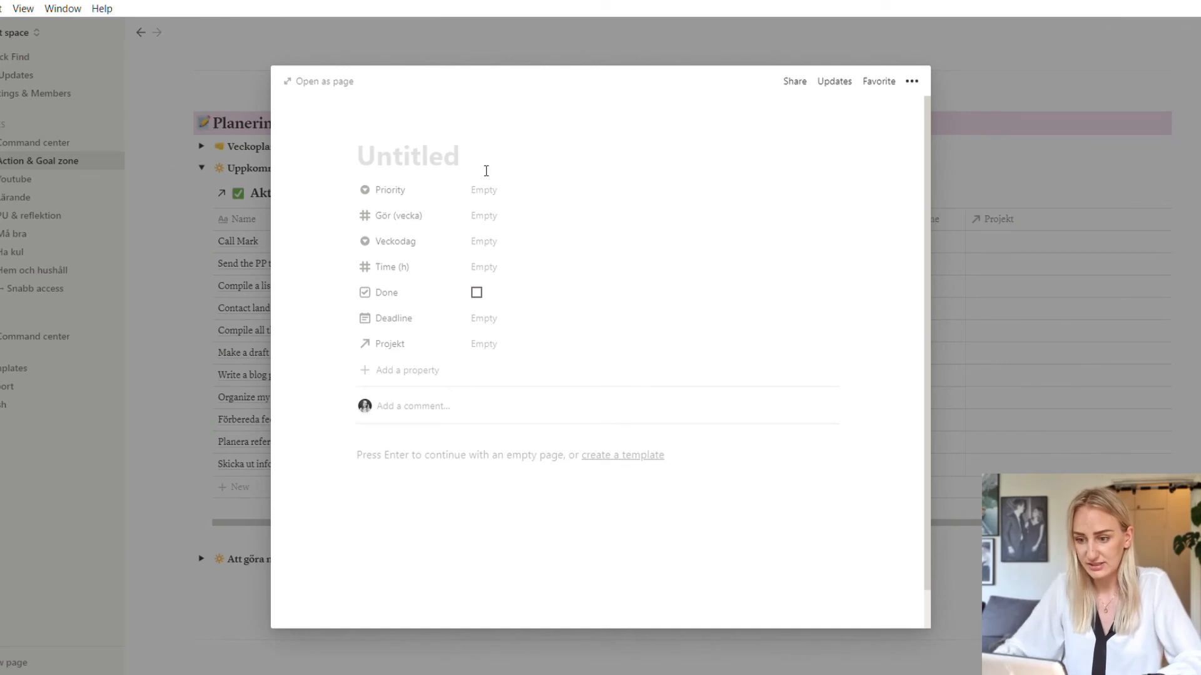
pyautogui.write('Call Lisa')
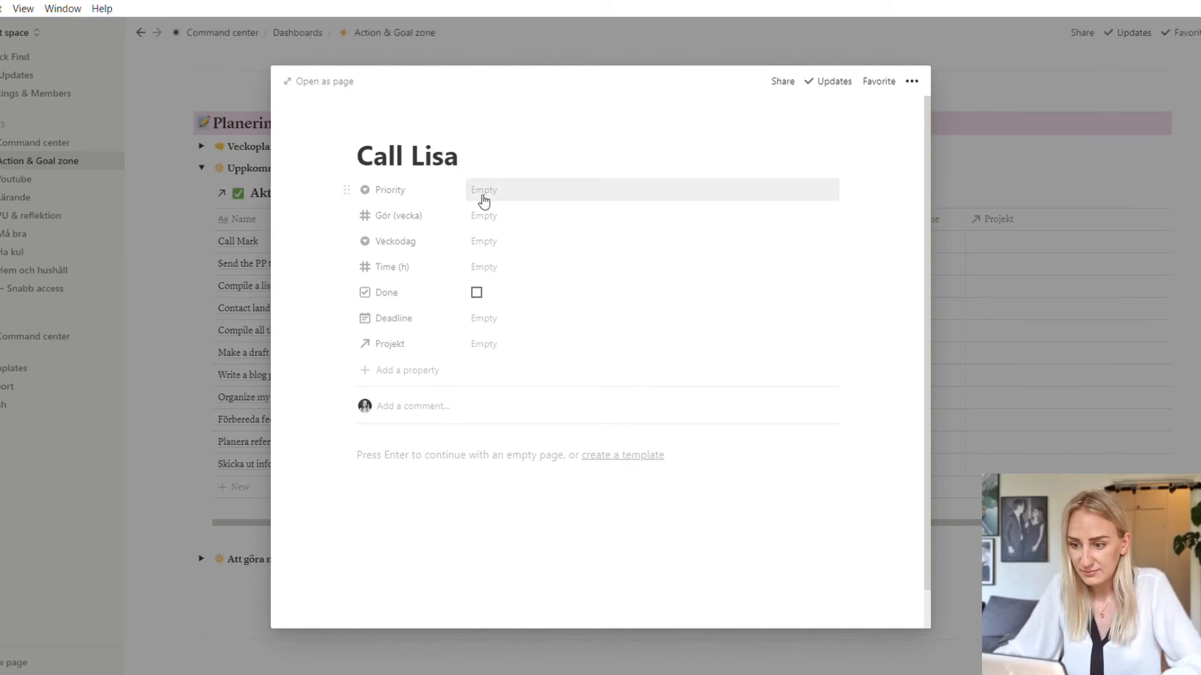
pyautogui.click(483, 189)
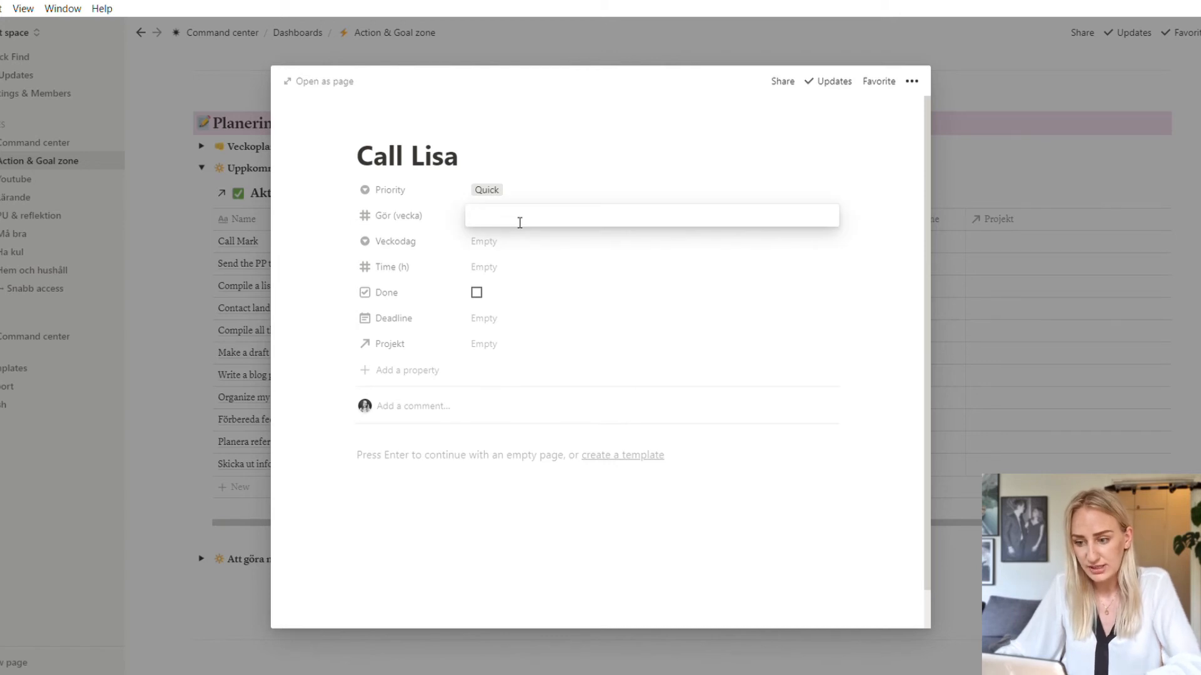
pyautogui.write('24')
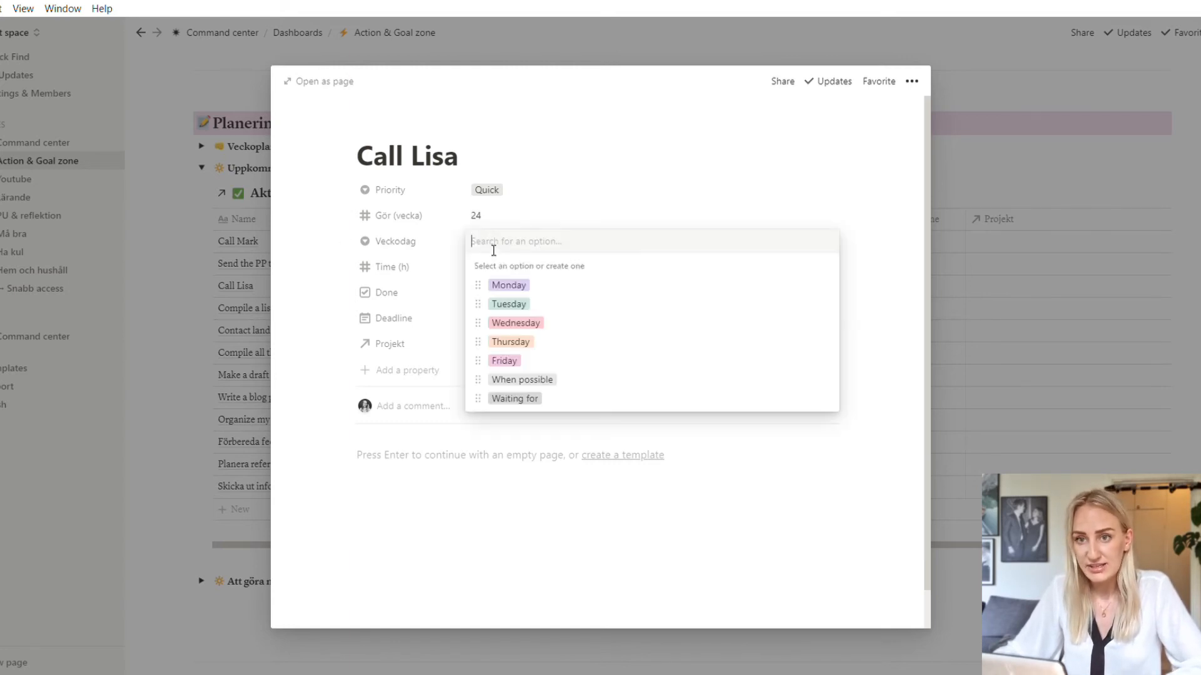
pyautogui.moveTo(541, 296)
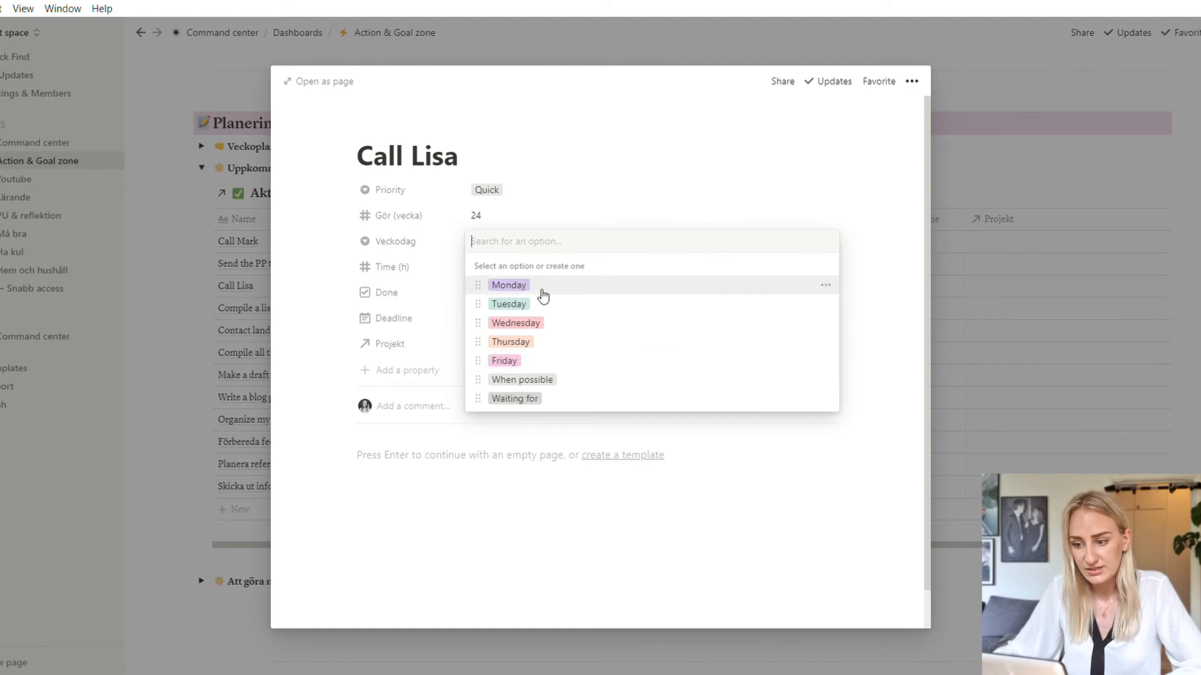
pyautogui.moveTo(558, 376)
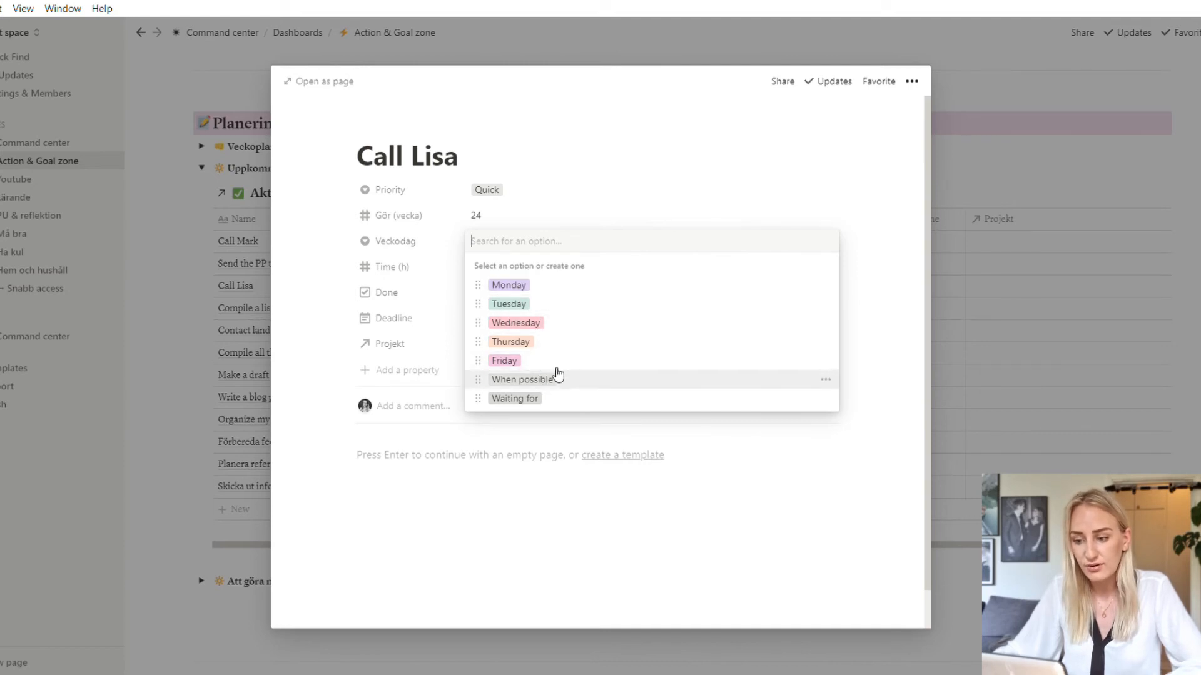
pyautogui.moveTo(517, 414)
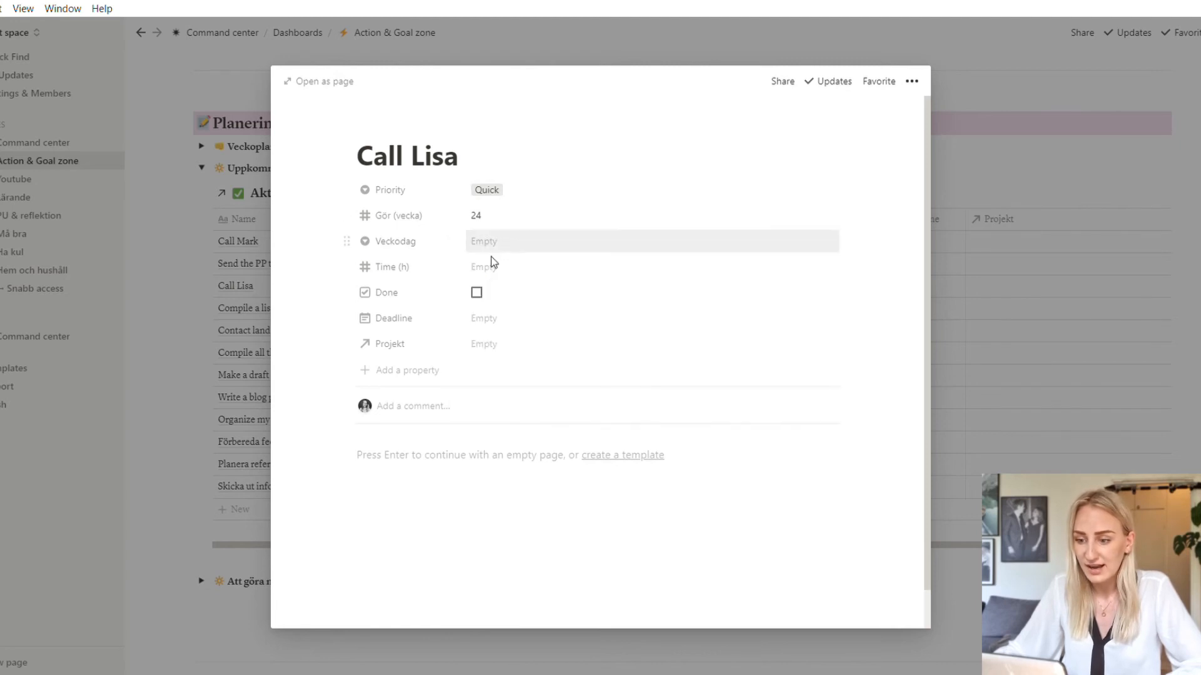
pyautogui.moveTo(496, 325)
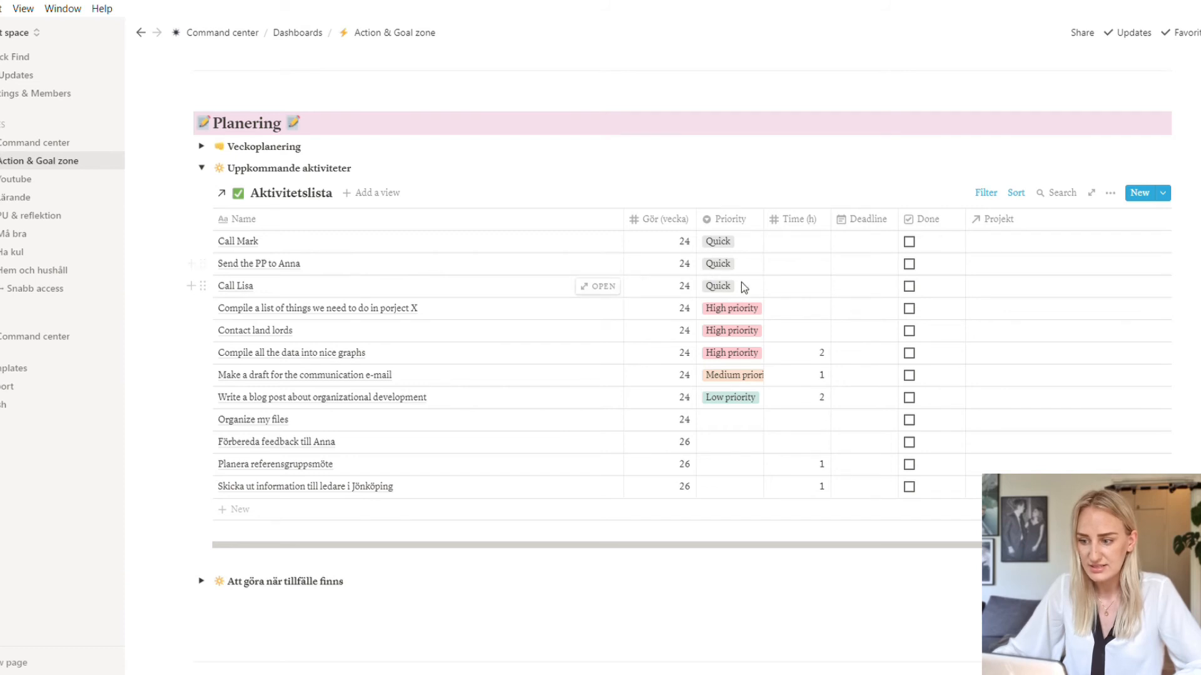
pyautogui.moveTo(377, 214)
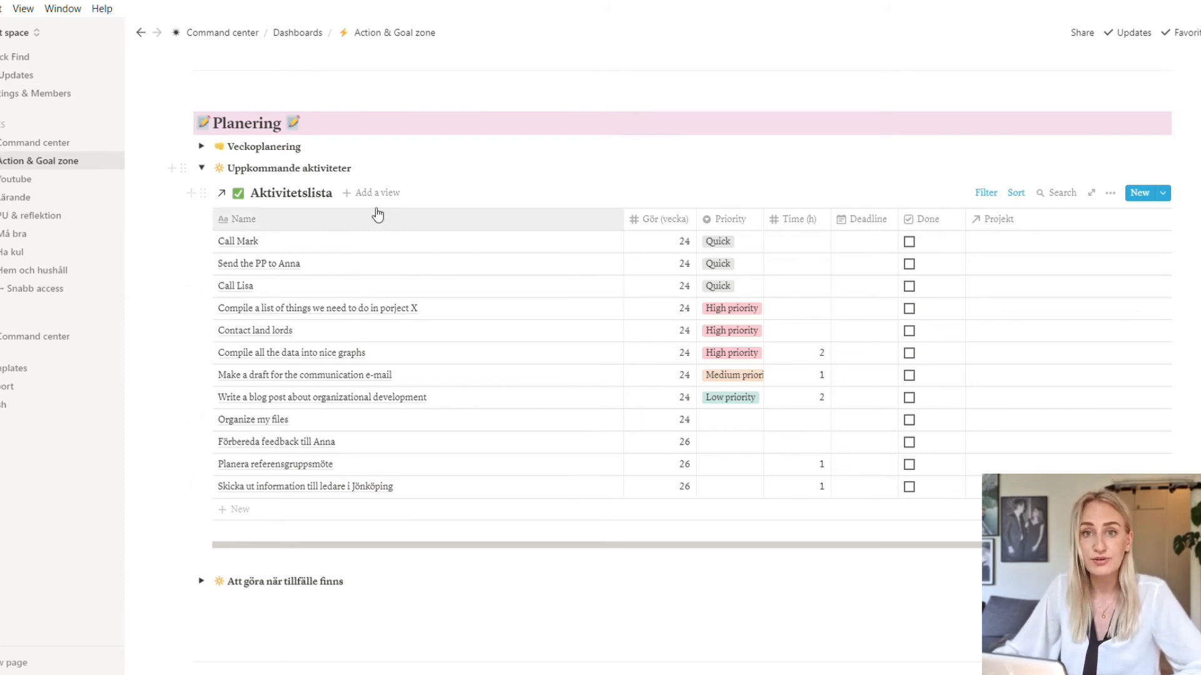
pyautogui.moveTo(377, 193)
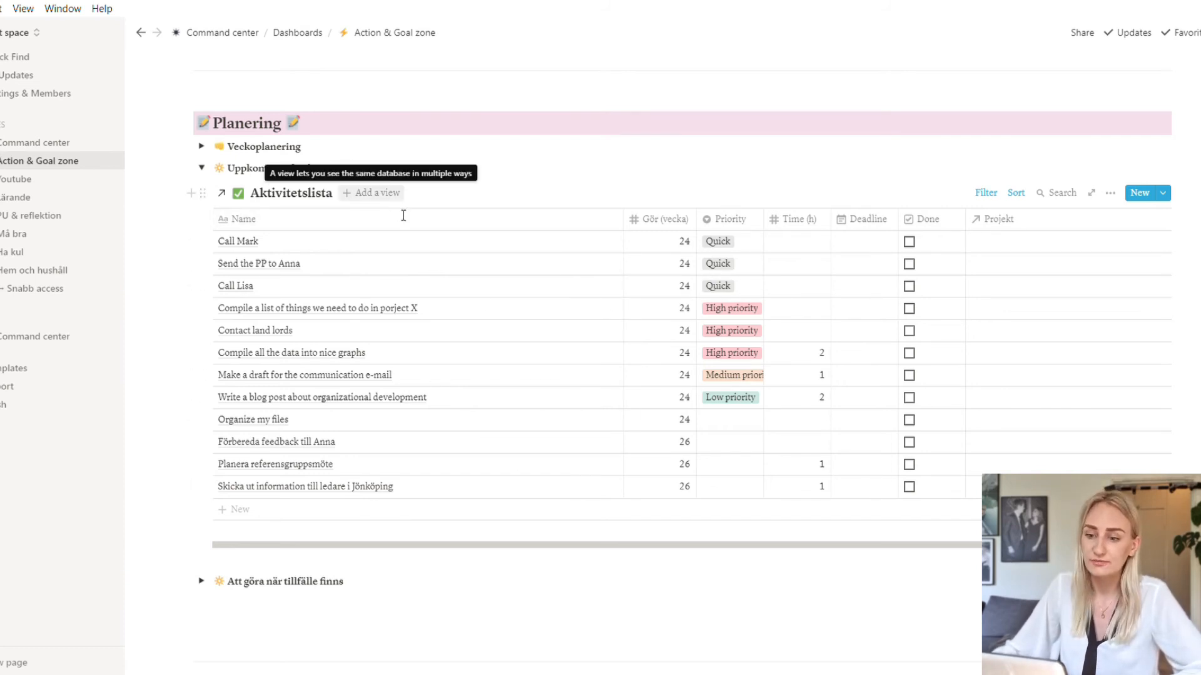
pyautogui.moveTo(557, 191)
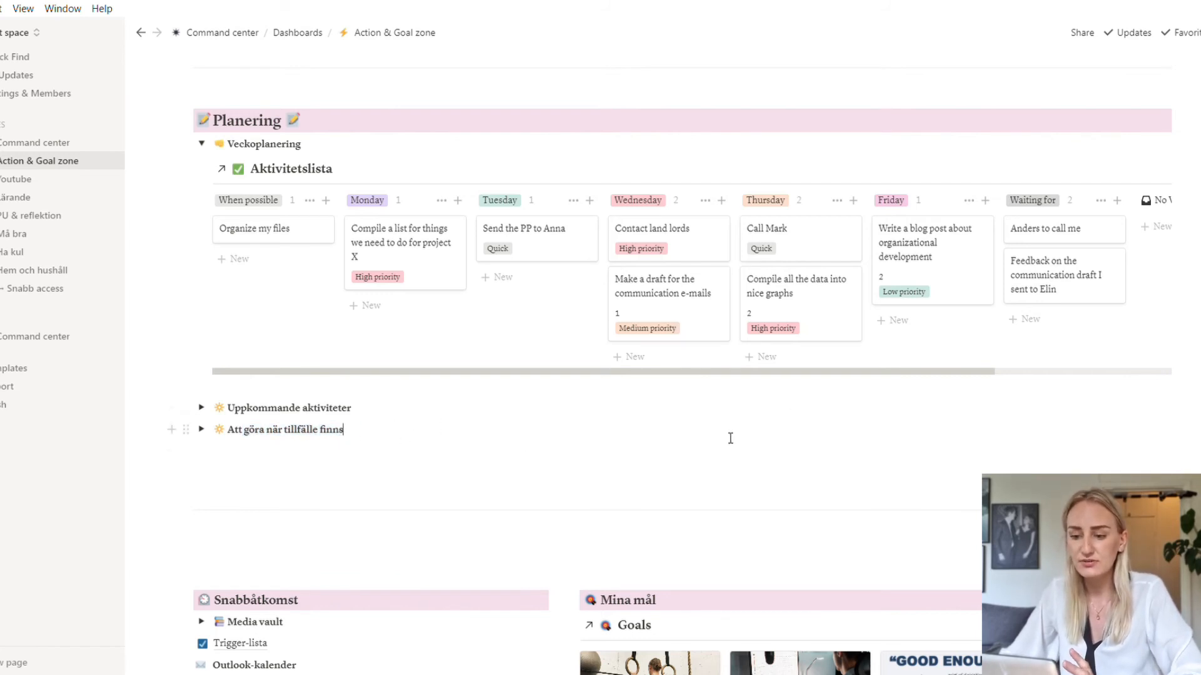
pyautogui.moveTo(593, 436)
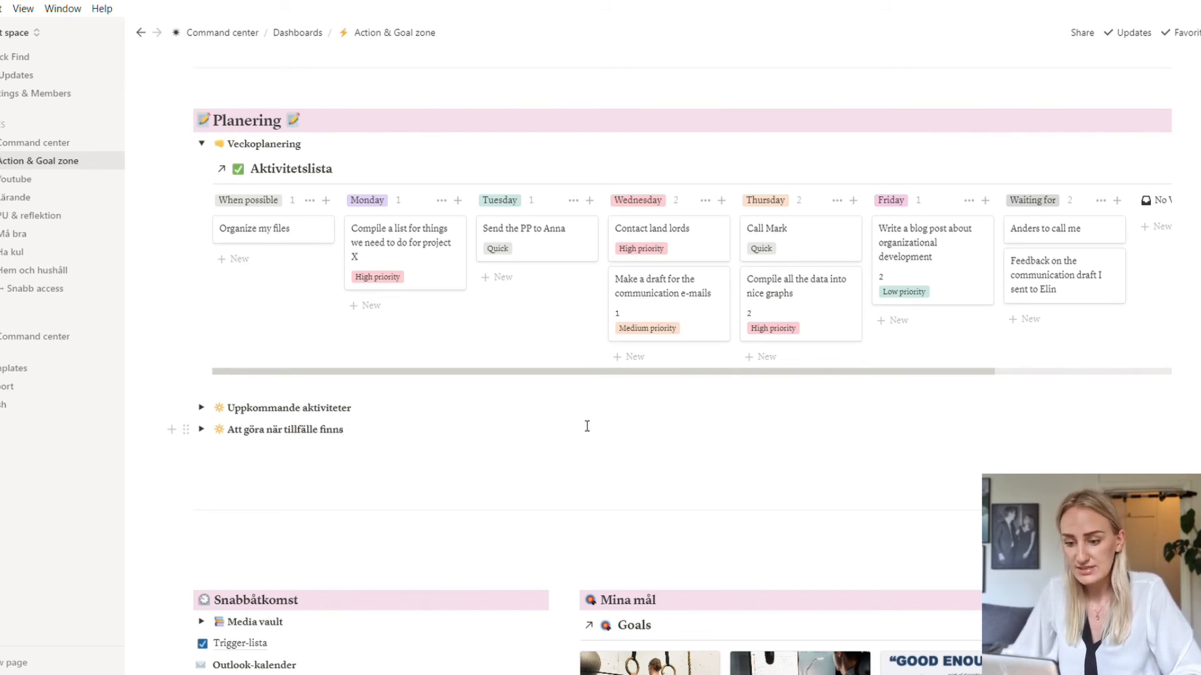
pyautogui.moveTo(570, 430)
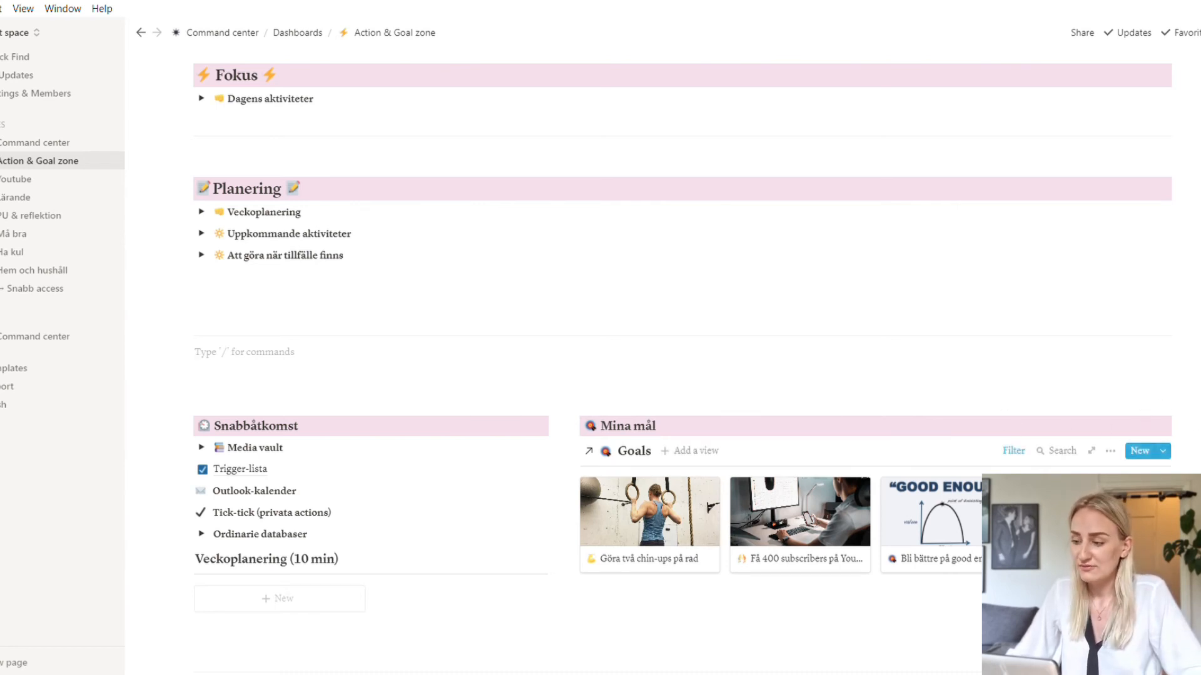
# Scroll down to the Work projects section with the Jobbprojekt gallery
pyautogui.scroll(-3)
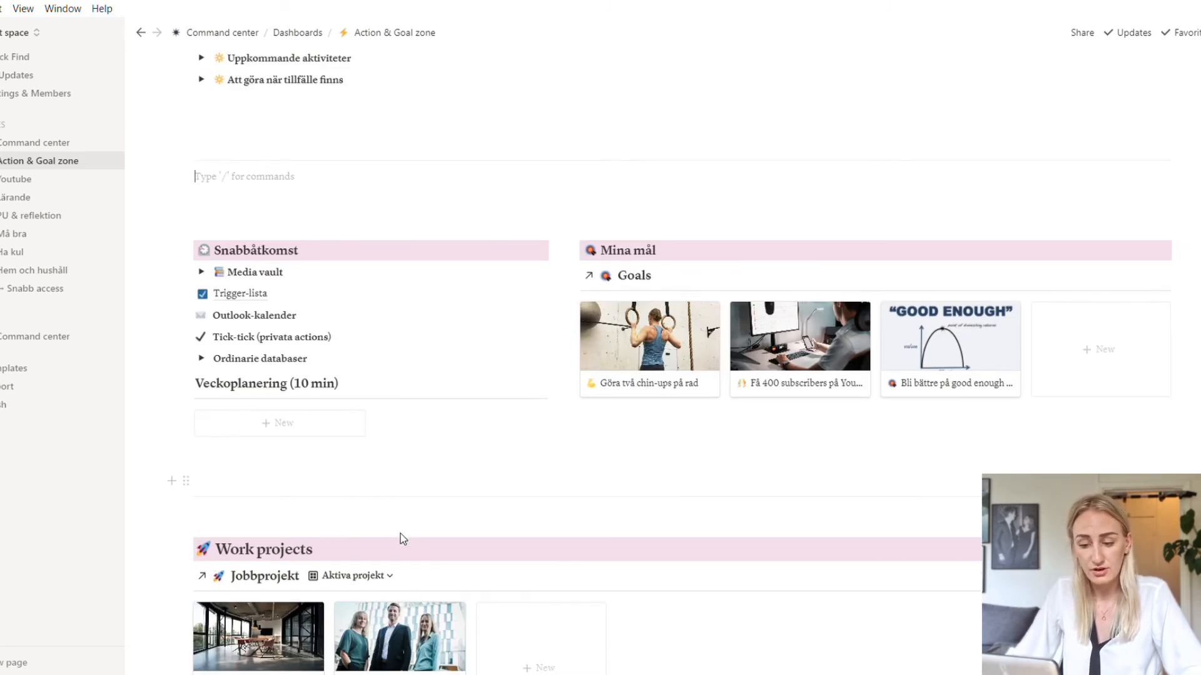
pyautogui.moveTo(476, 559)
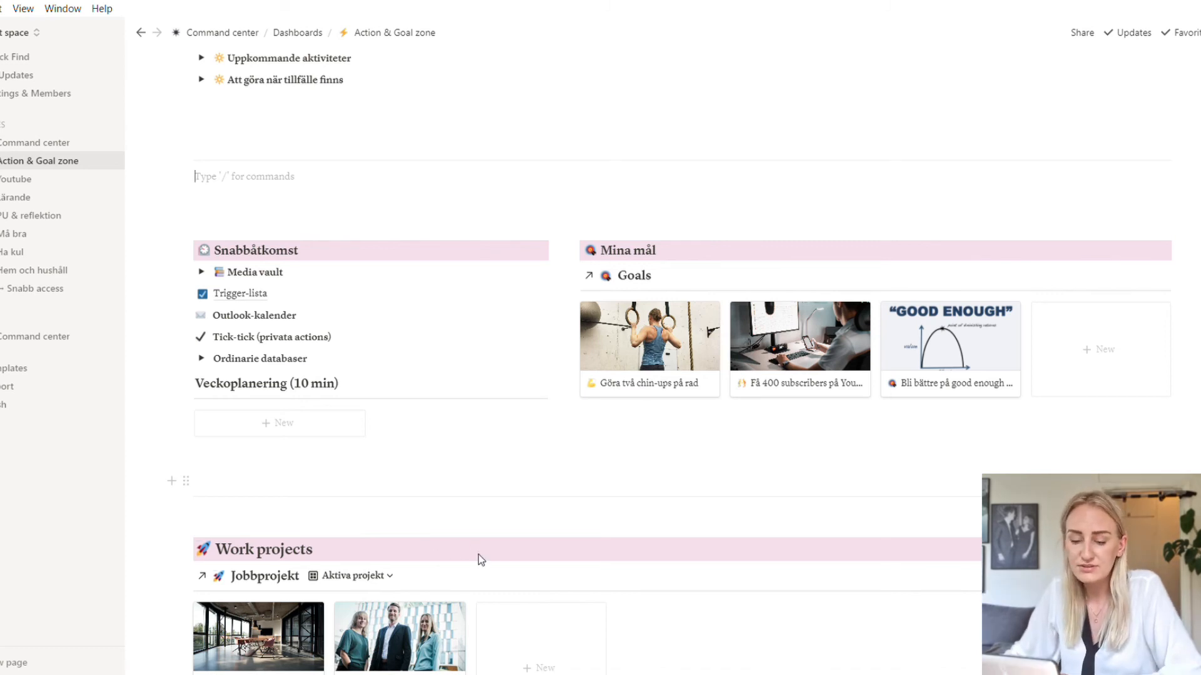
pyautogui.moveTo(460, 556)
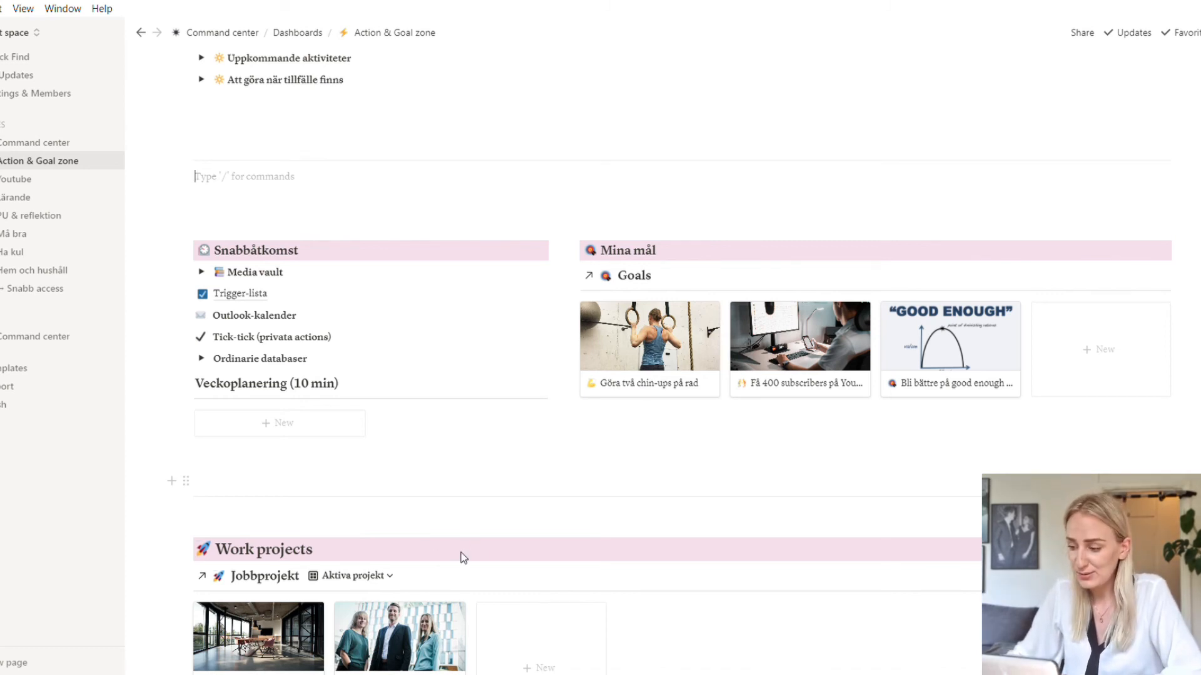
pyautogui.moveTo(343, 534)
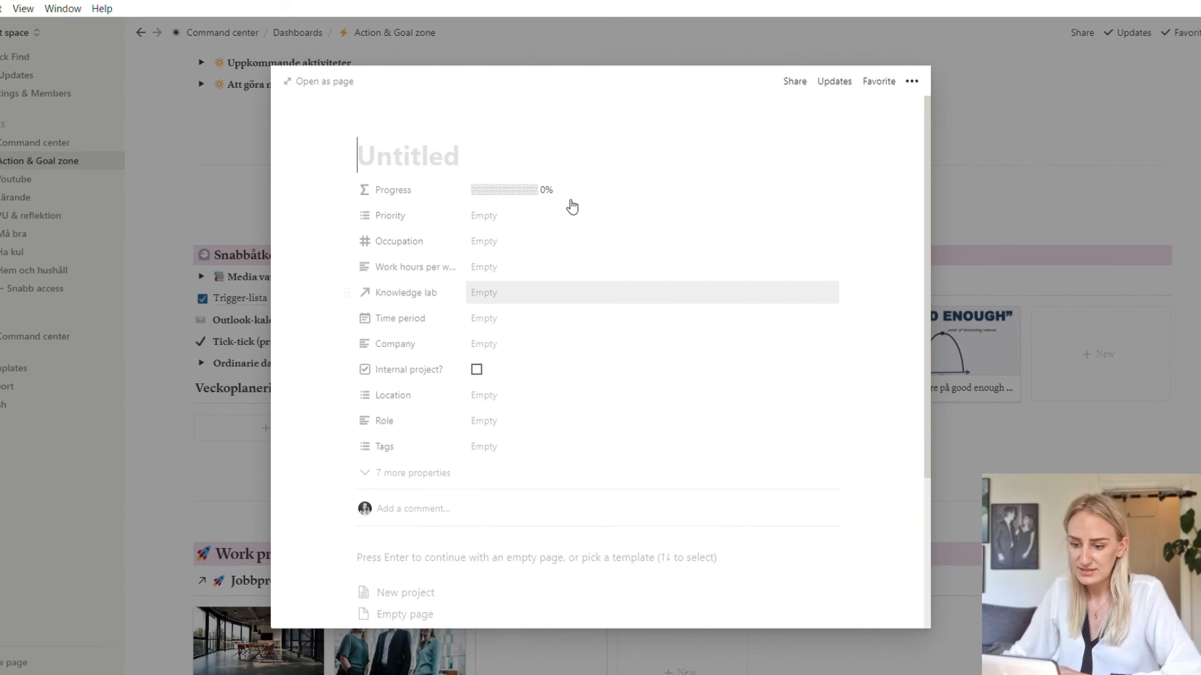
# Title the page 'Title of project' and apply the New project template, reviewing sections down to 'Text for my resume'
pyautogui.write('Title of project')
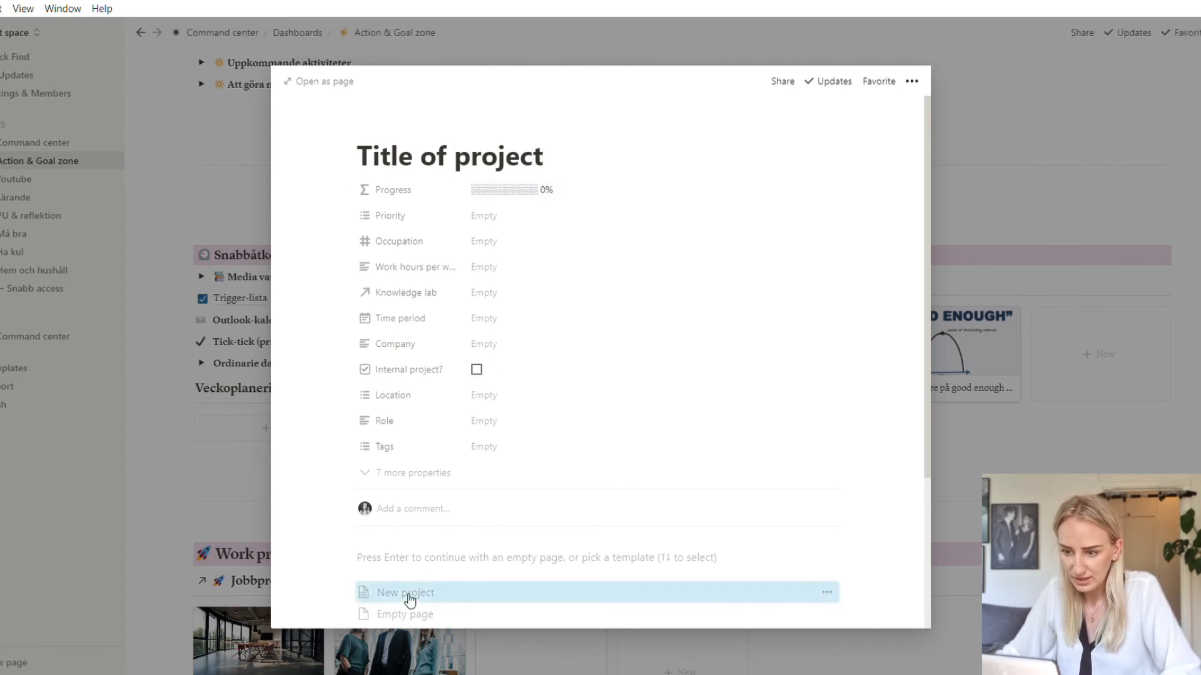
pyautogui.click(404, 592)
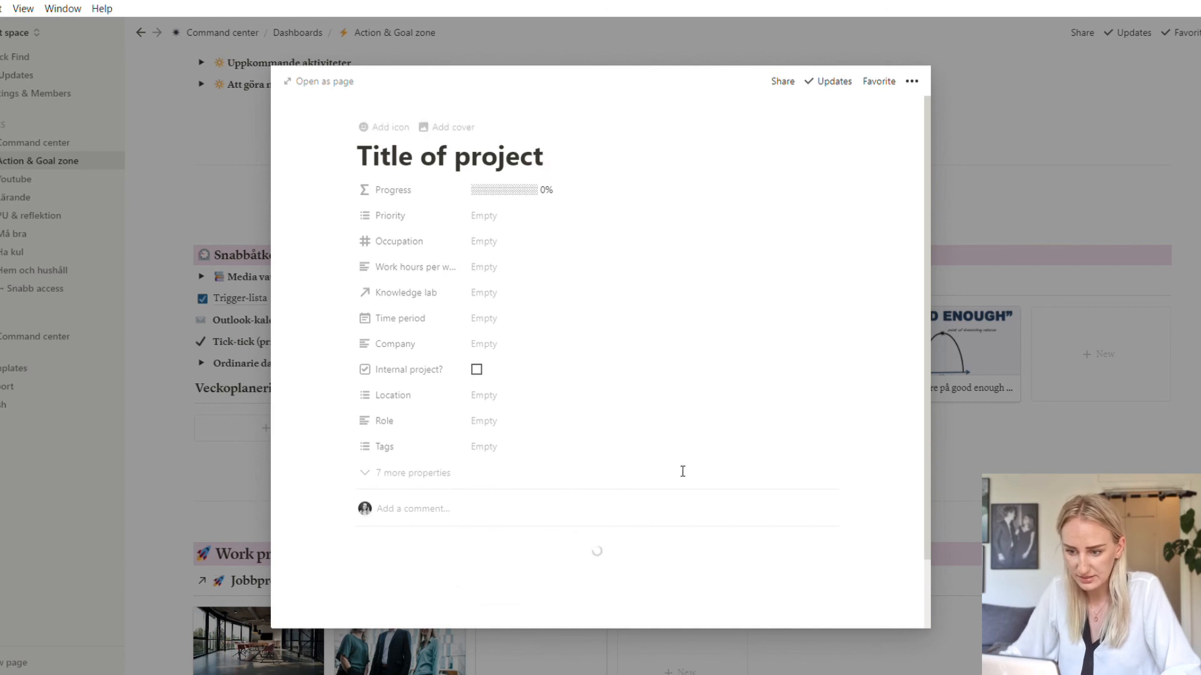
pyautogui.scroll(-3)
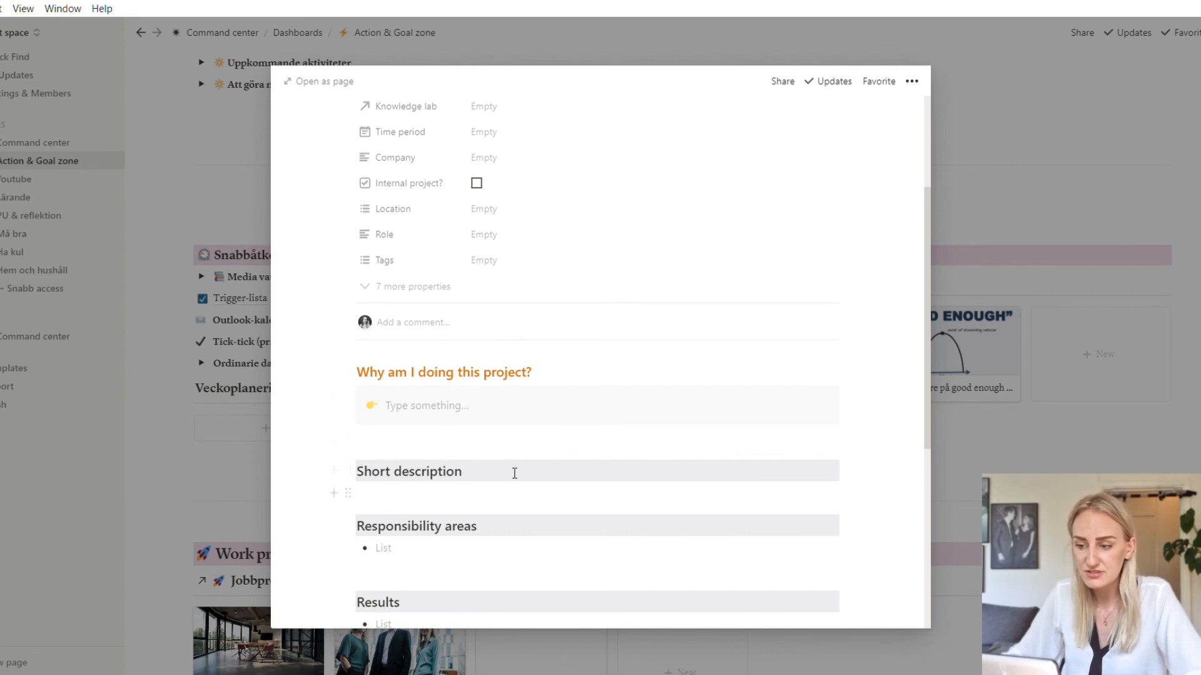
pyautogui.moveTo(838, 352)
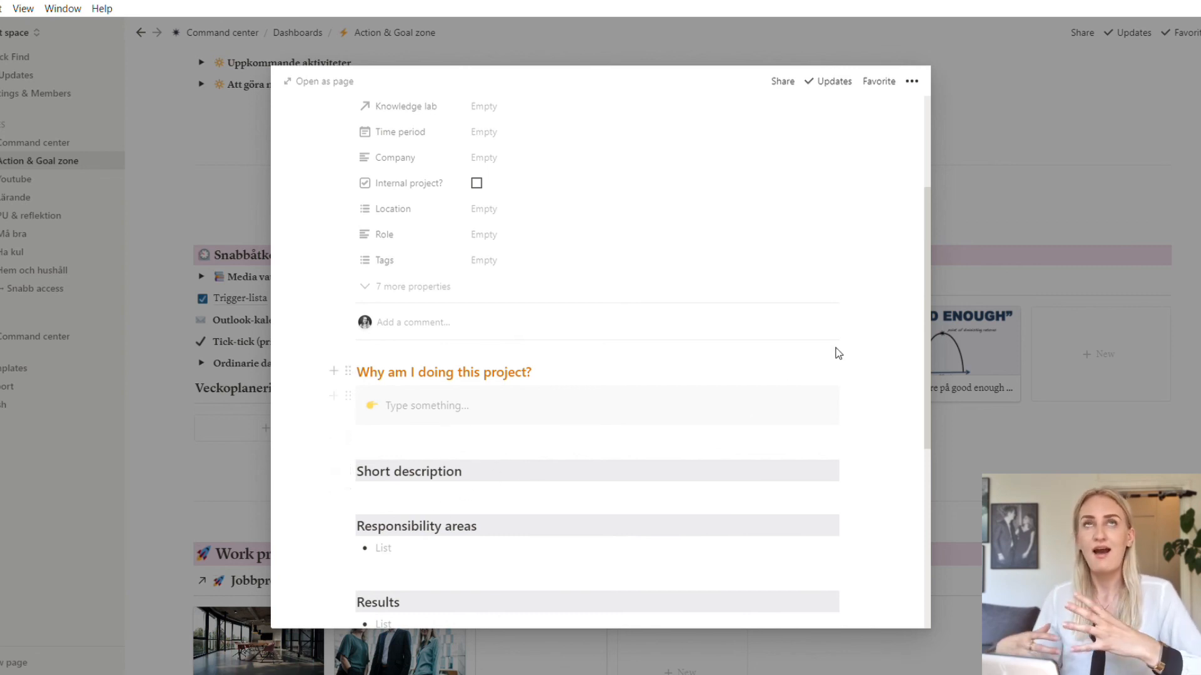
pyautogui.moveTo(887, 441)
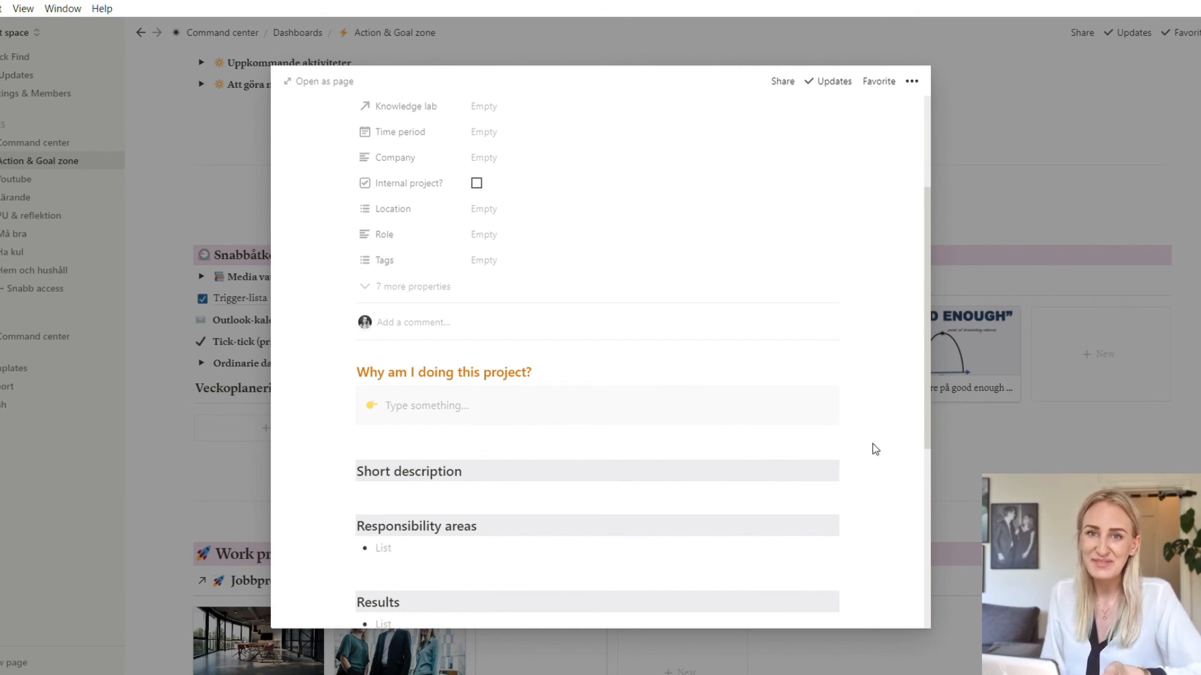
pyautogui.moveTo(858, 483)
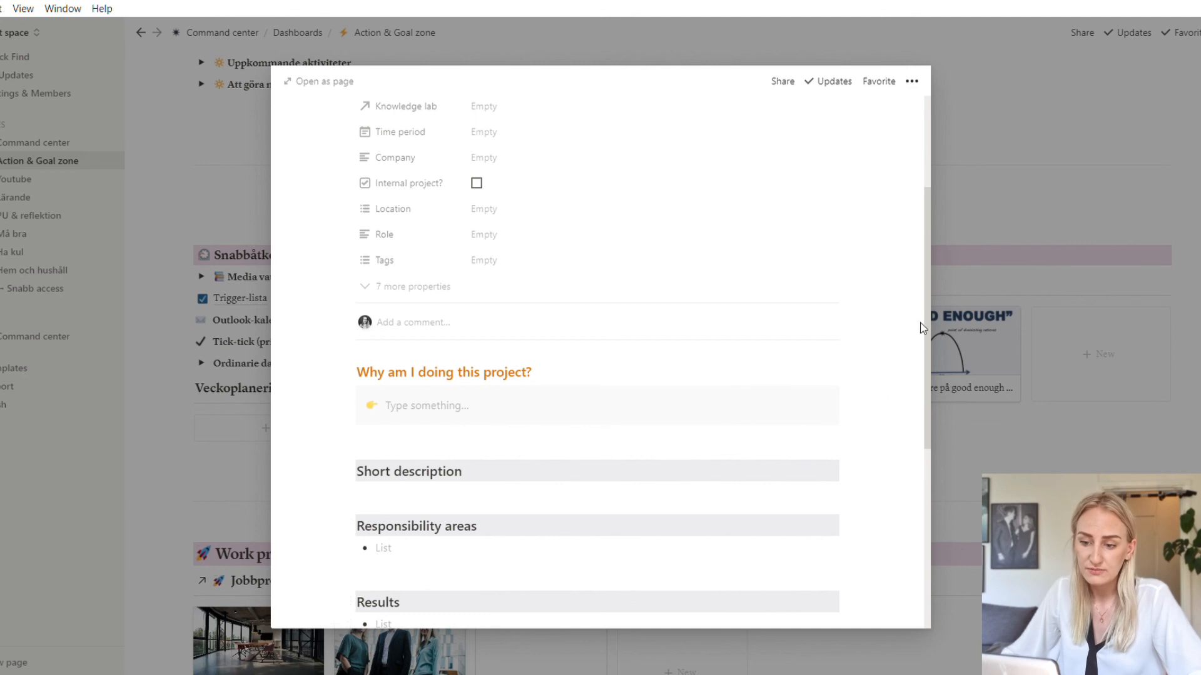
pyautogui.scroll(-3)
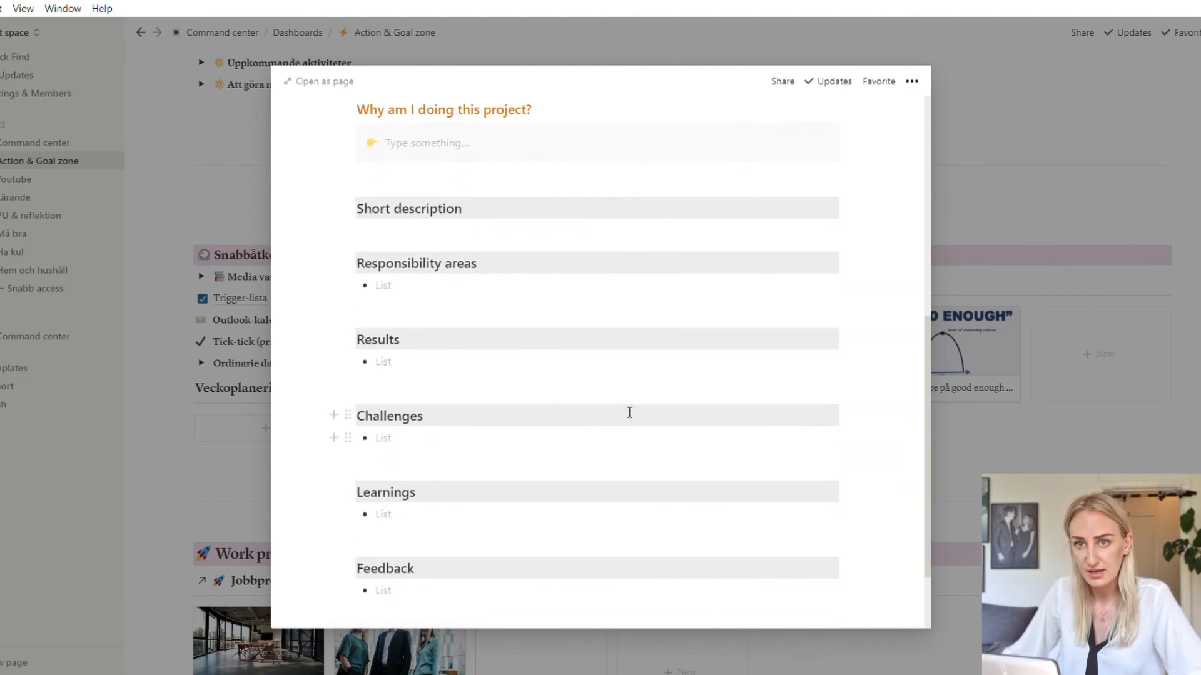
pyautogui.moveTo(419, 439)
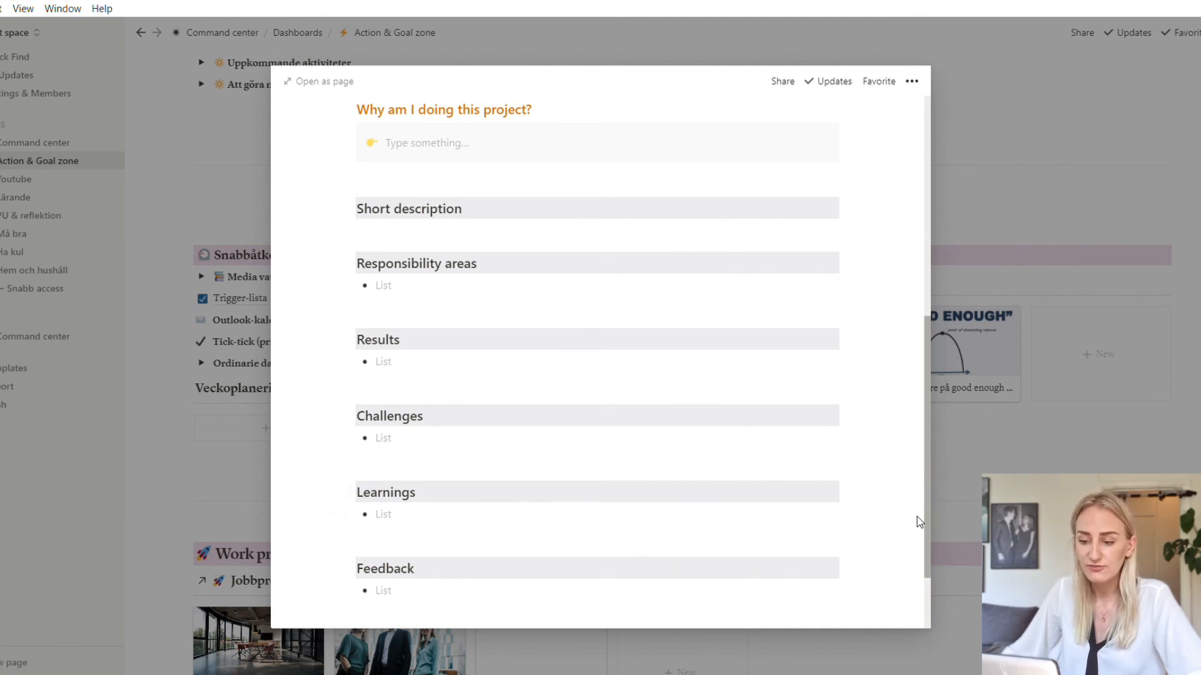
pyautogui.scroll(-3)
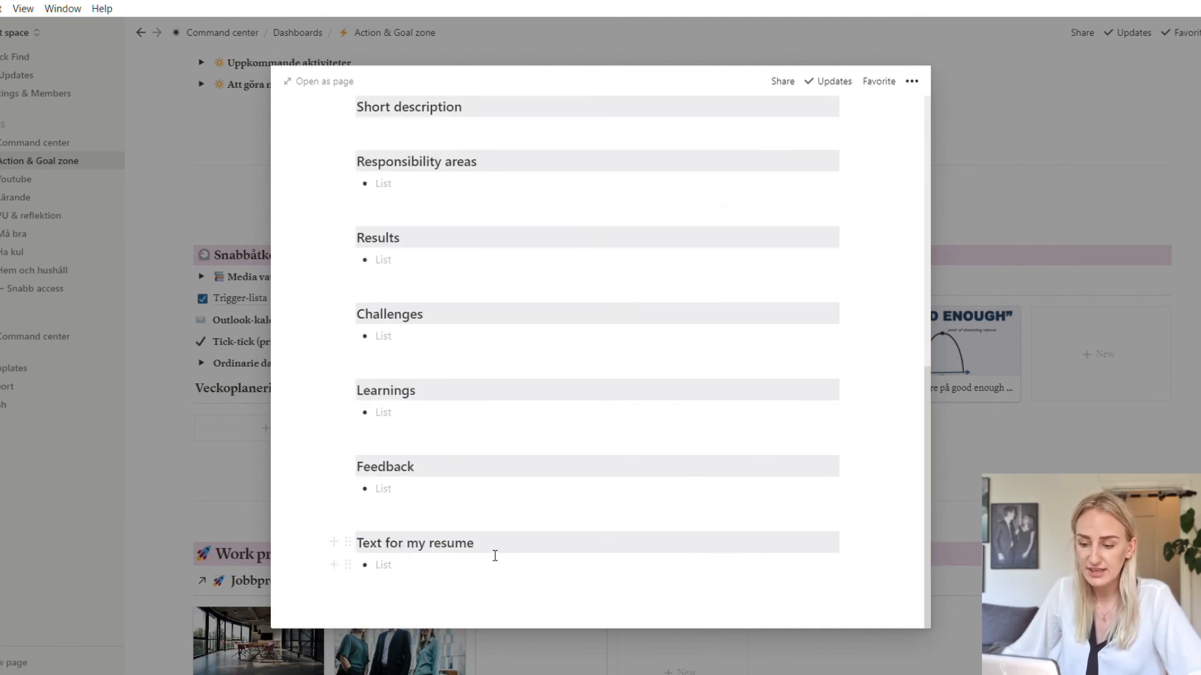